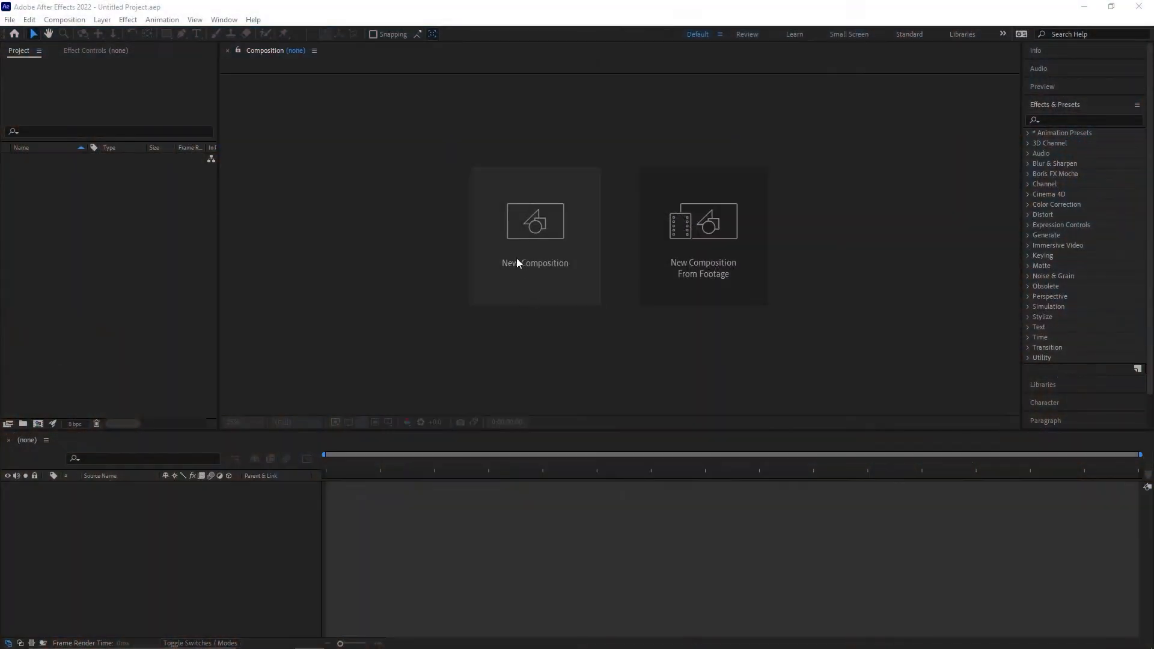
Step: Create a 1920×1080 composition named 'Audio Visualization' whose duration matches the song's length
left_click(535, 235)
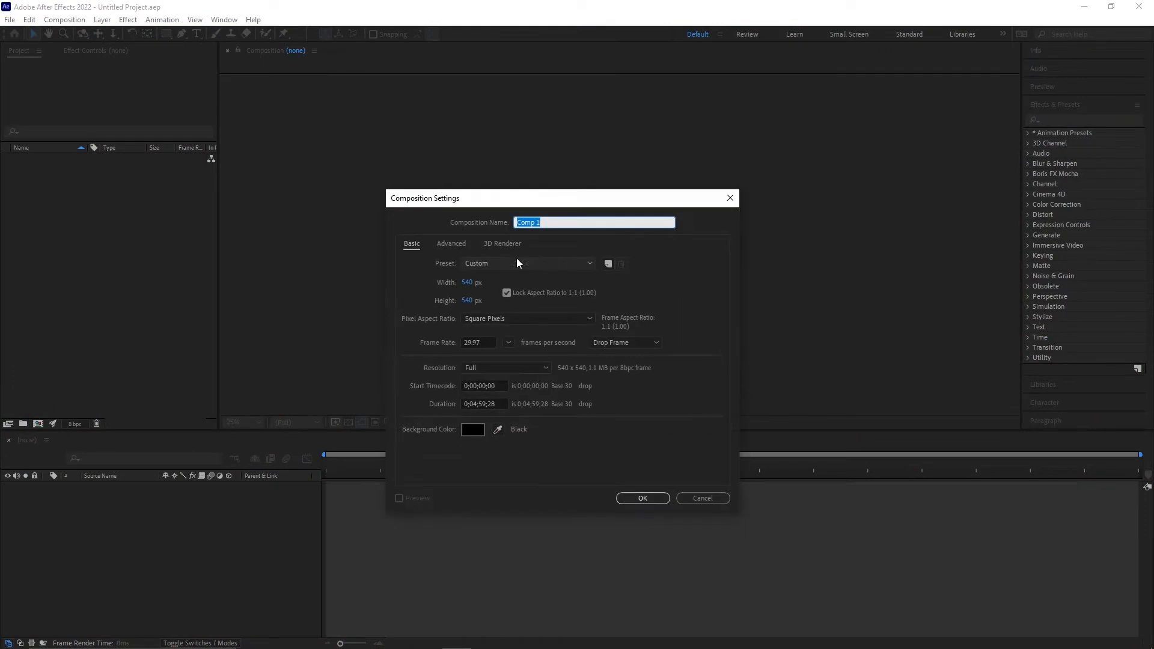
type("Audio")
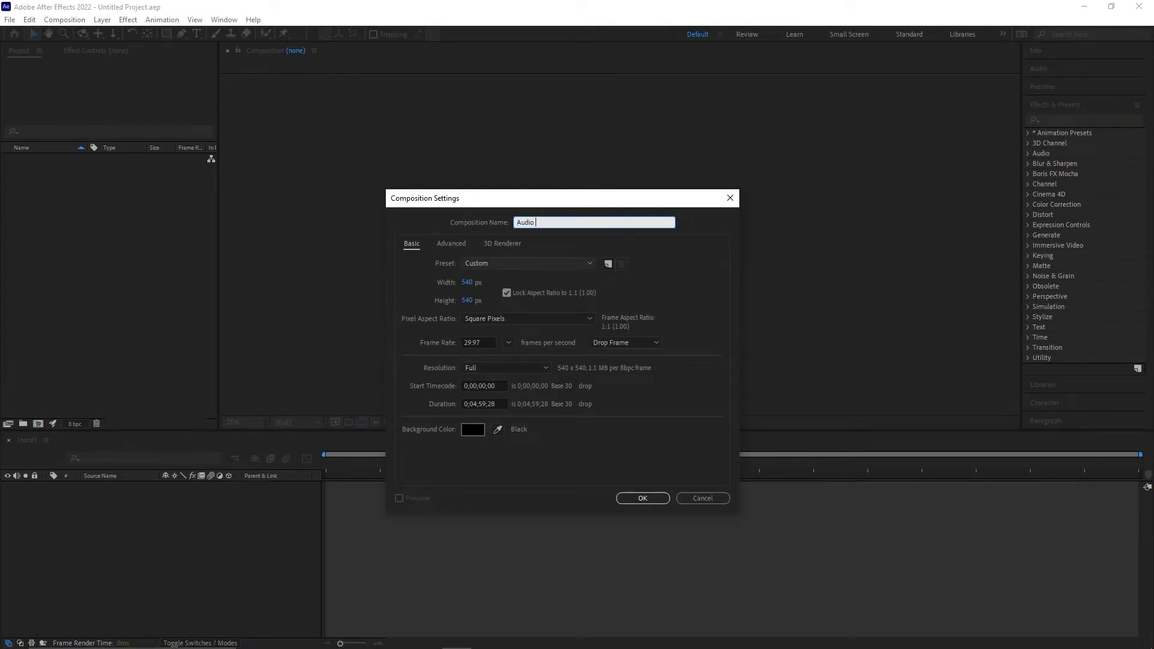
type("Visual")
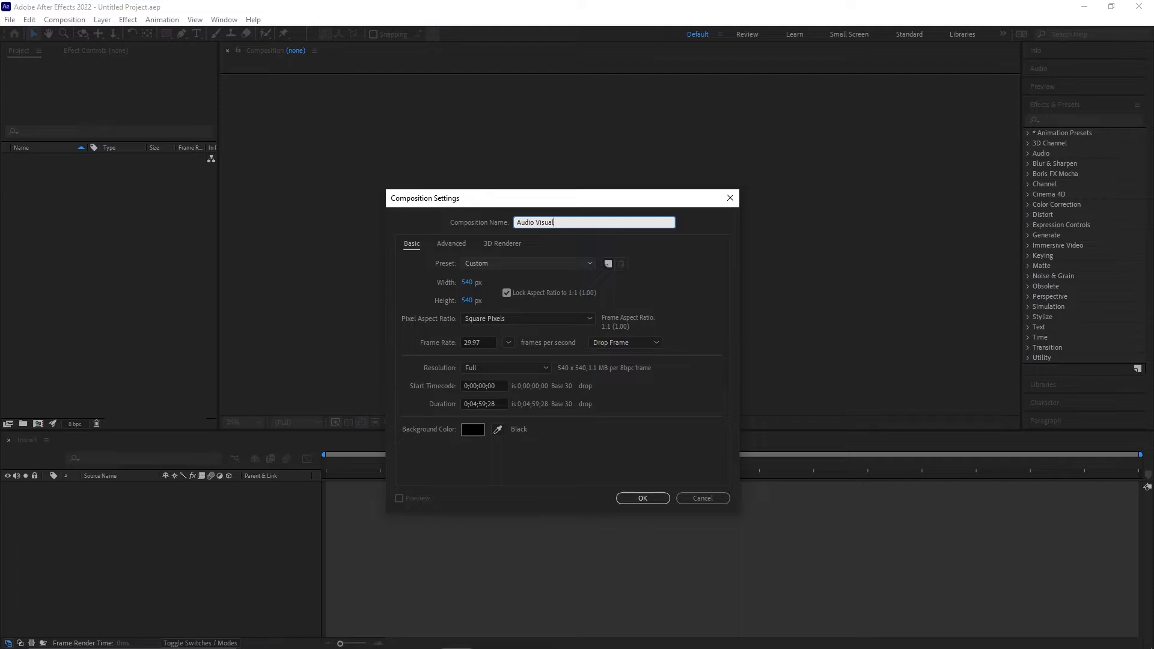
type("ization")
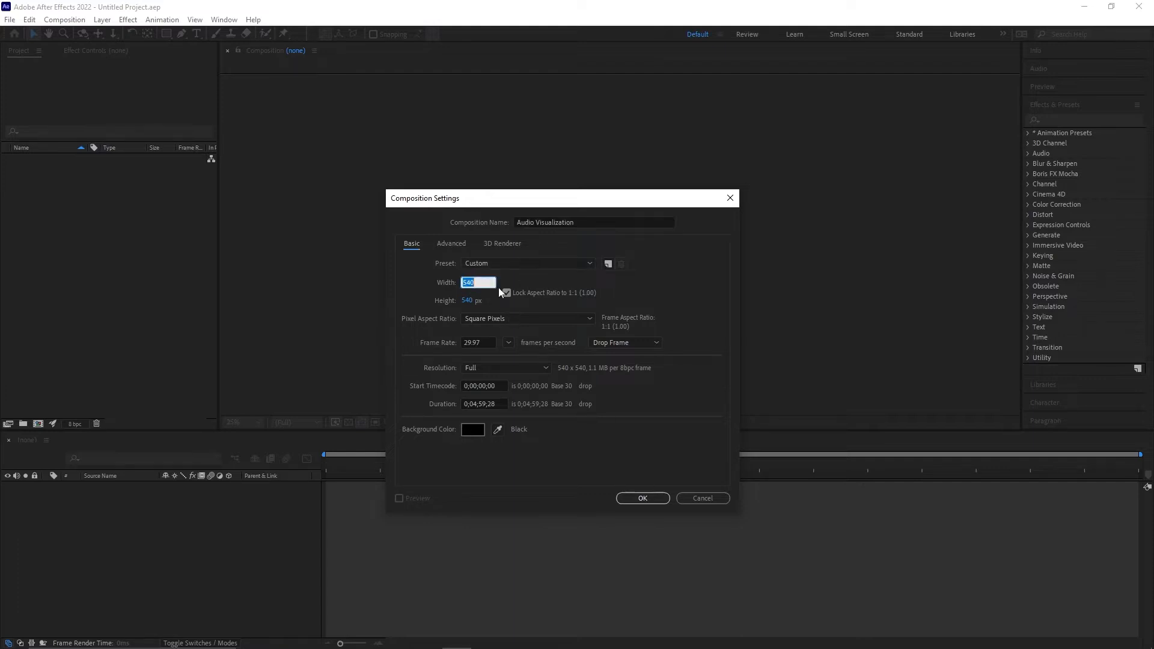
type("1920")
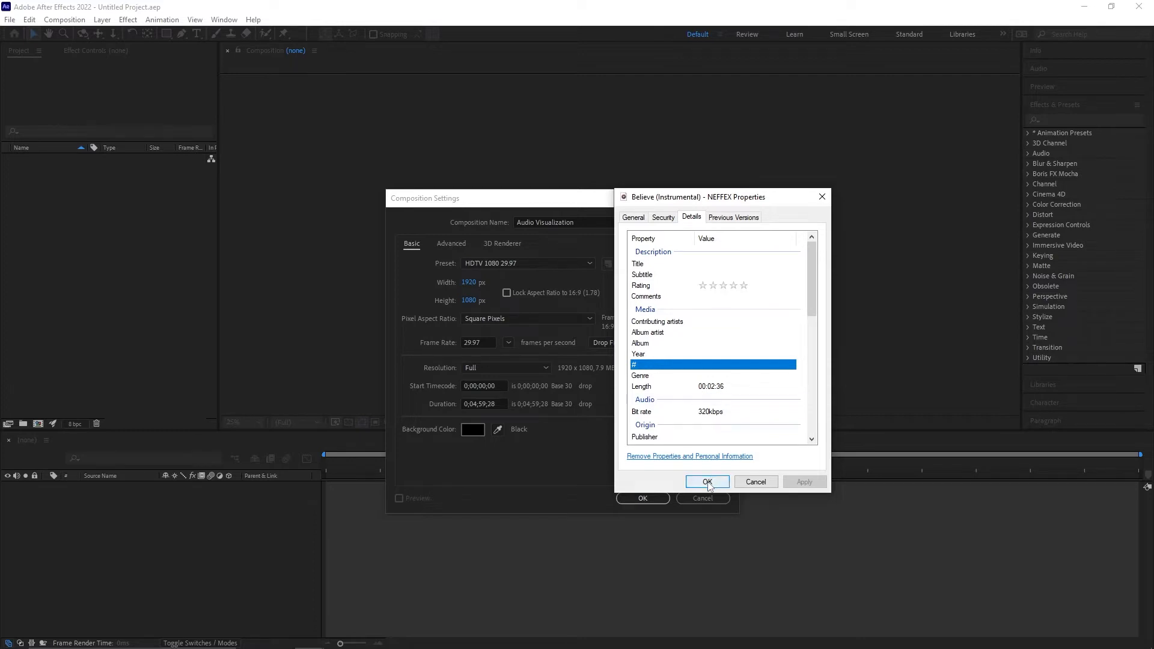
left_click(706, 482)
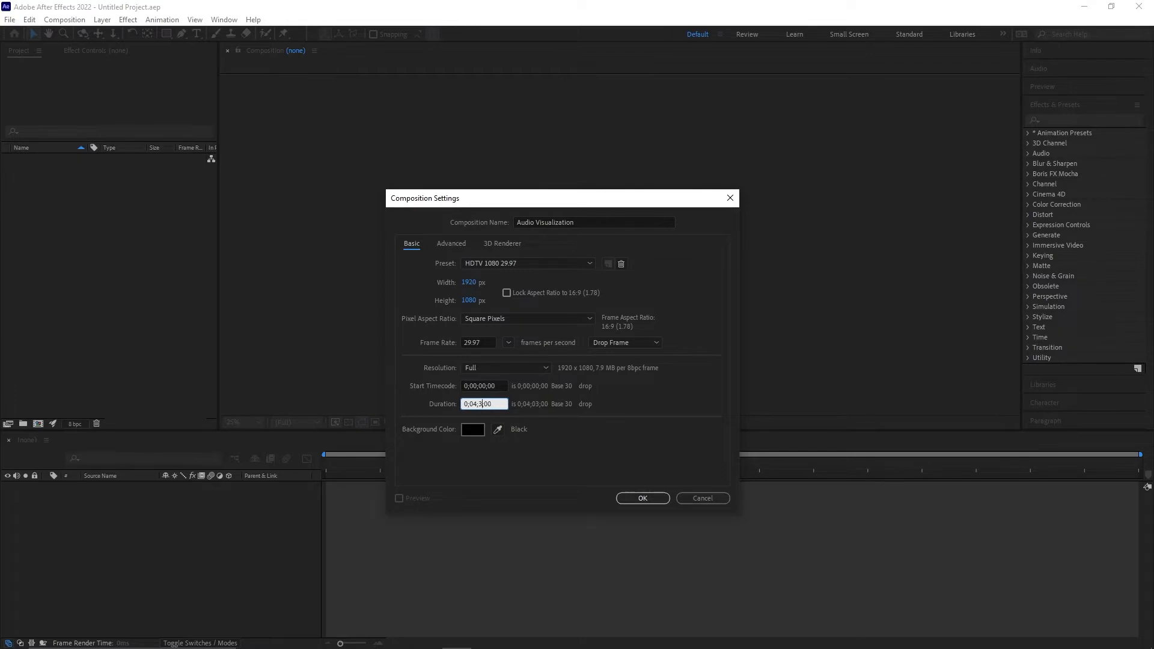
left_click(642, 498)
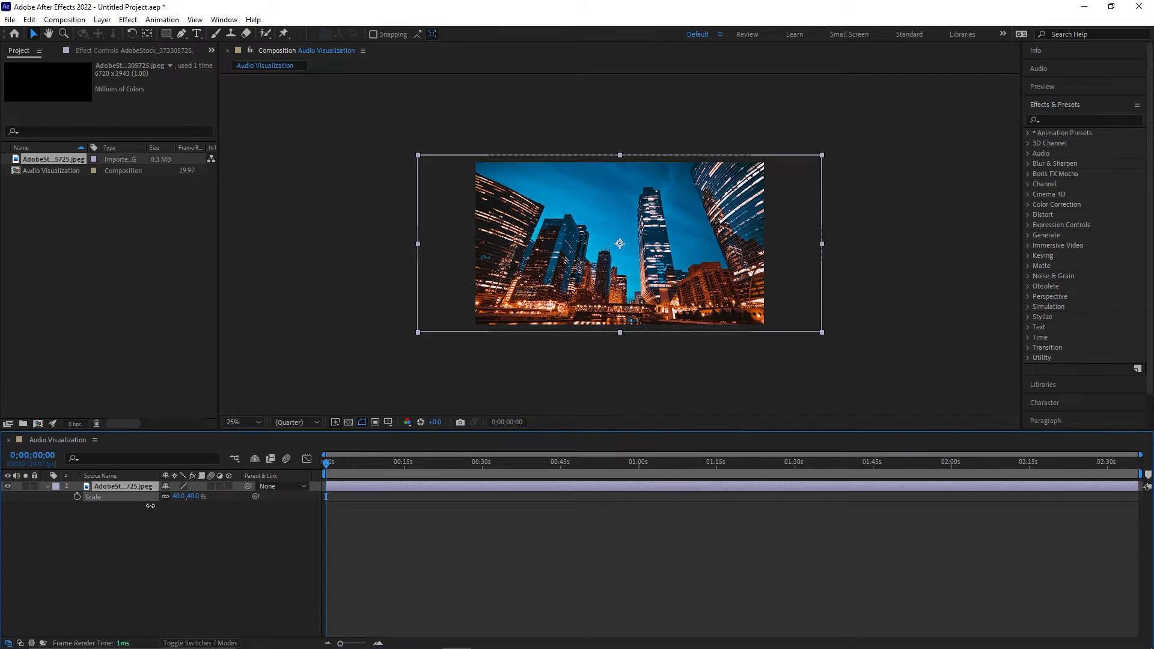
Step: Apply Gaussian Blur, found by searching 'gaus', to the enlarged city photo
left_click(241, 422)
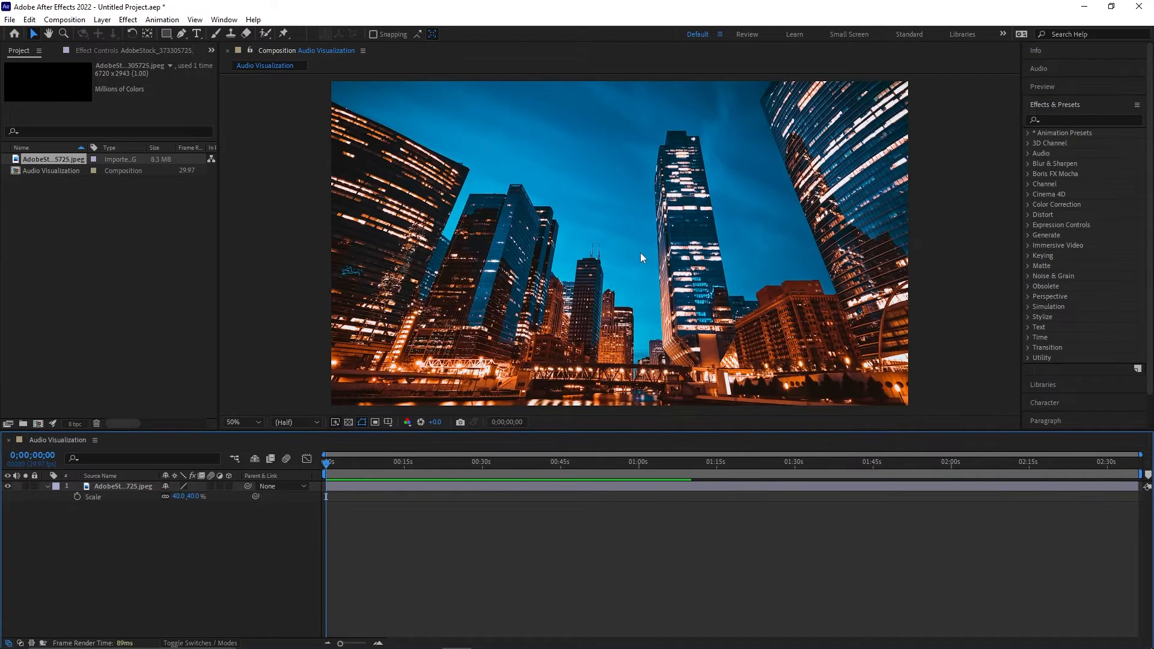
left_click(1068, 119)
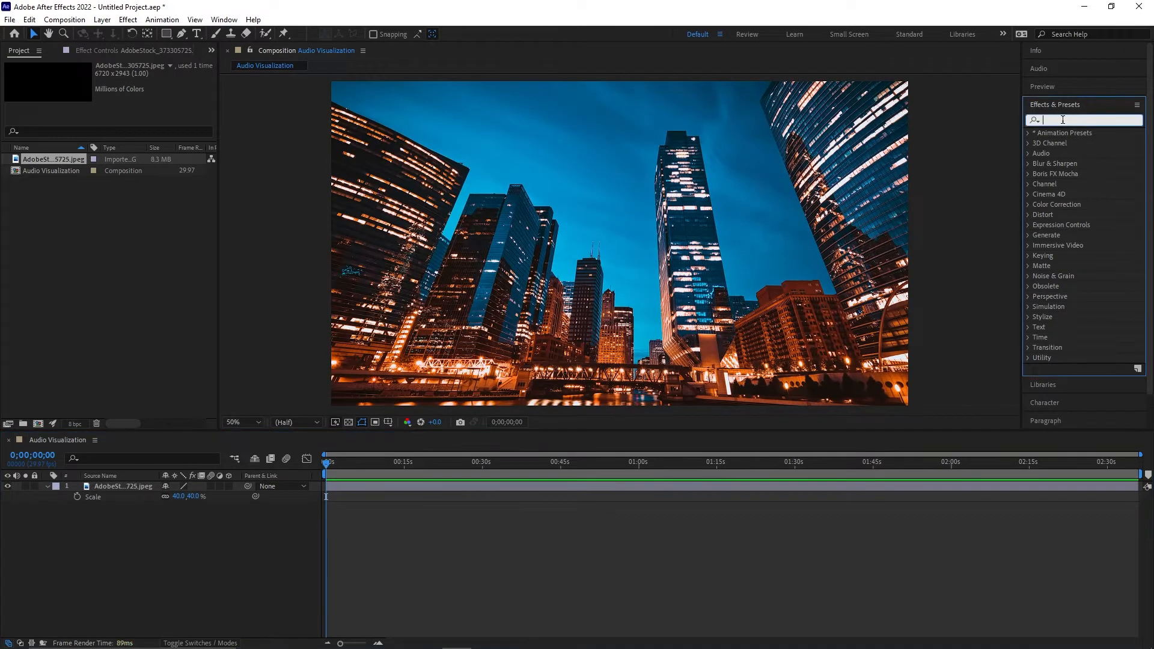
type("gaus")
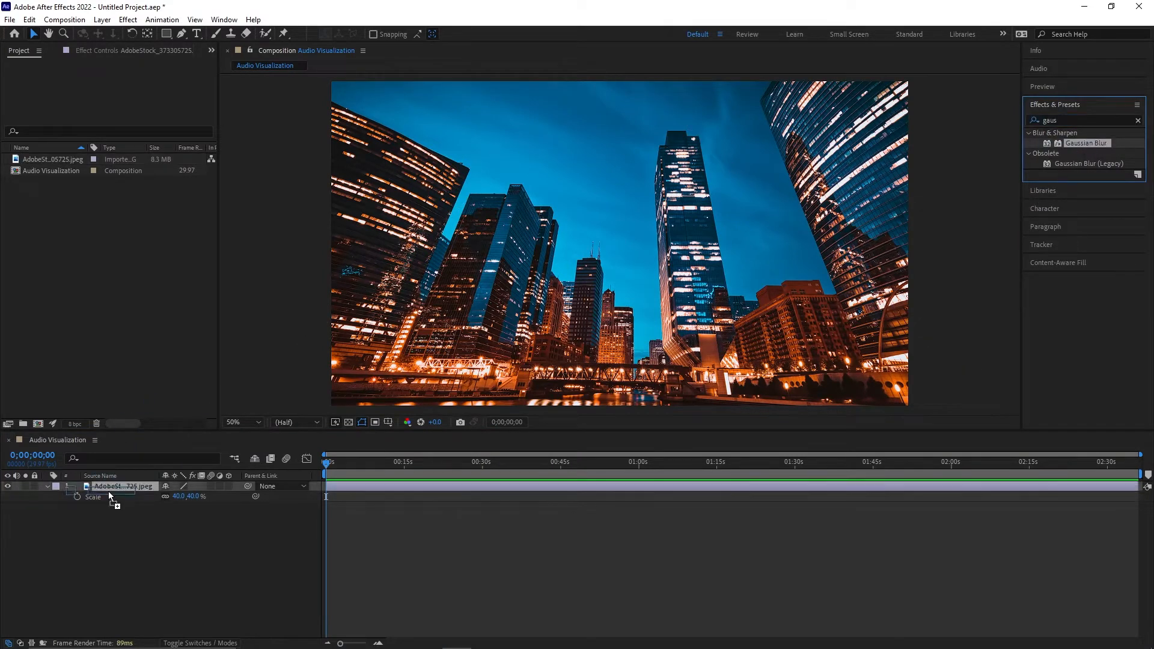
double_click(1086, 143)
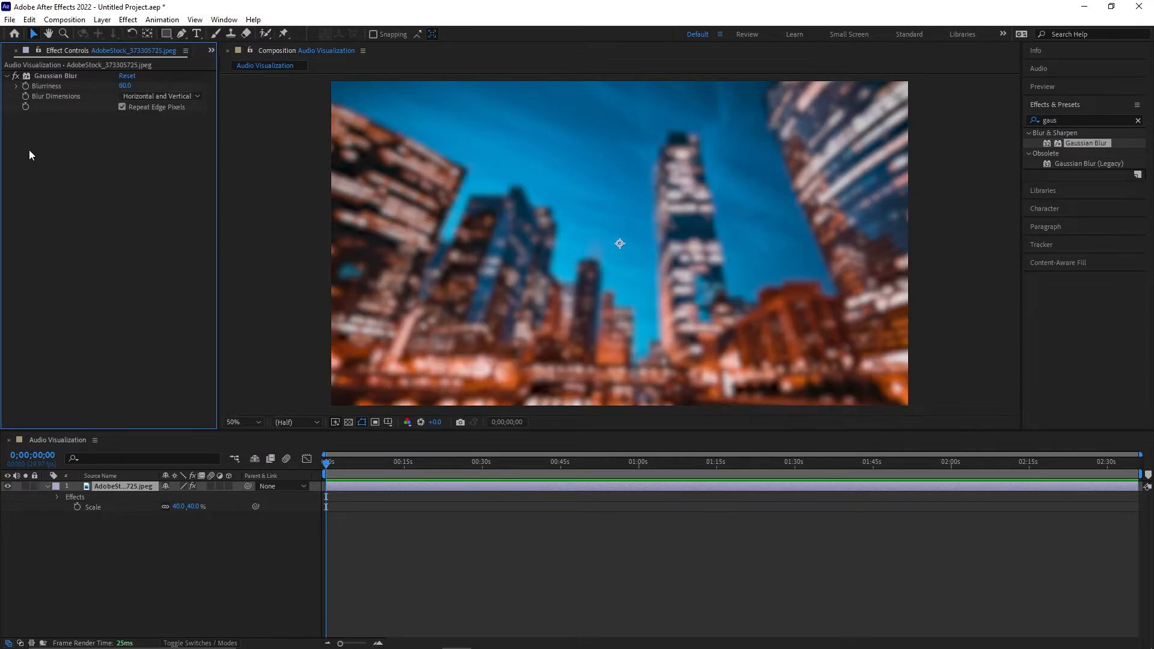
Step: Add Lumetri Color to the city photo
left_click(128, 19)
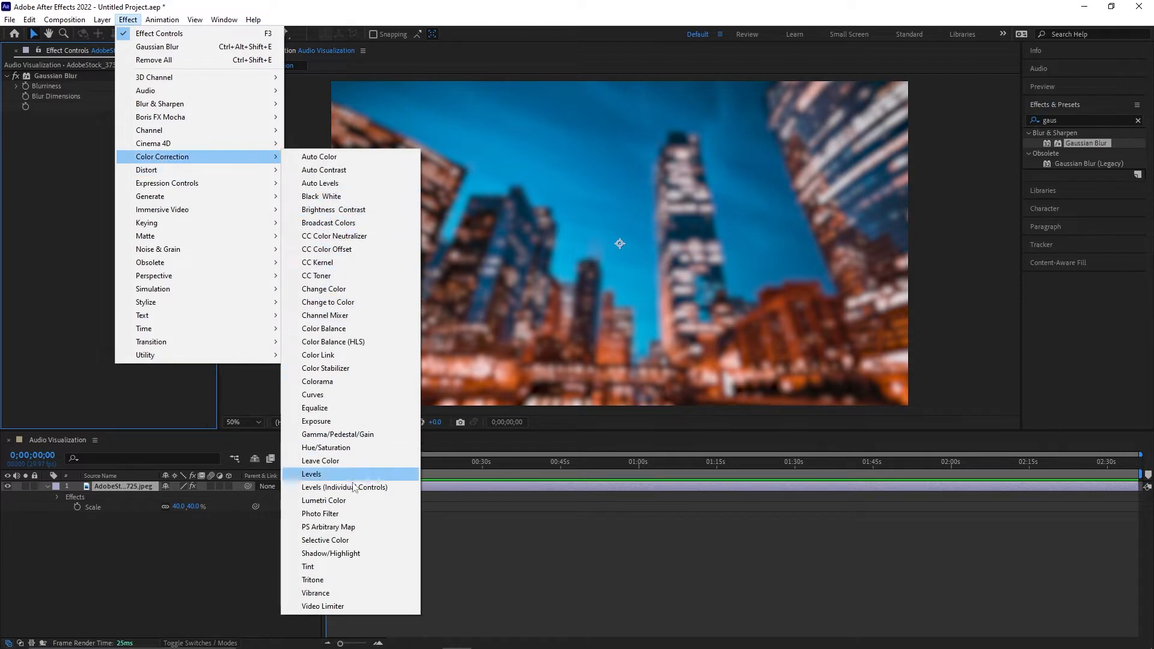
left_click(324, 501)
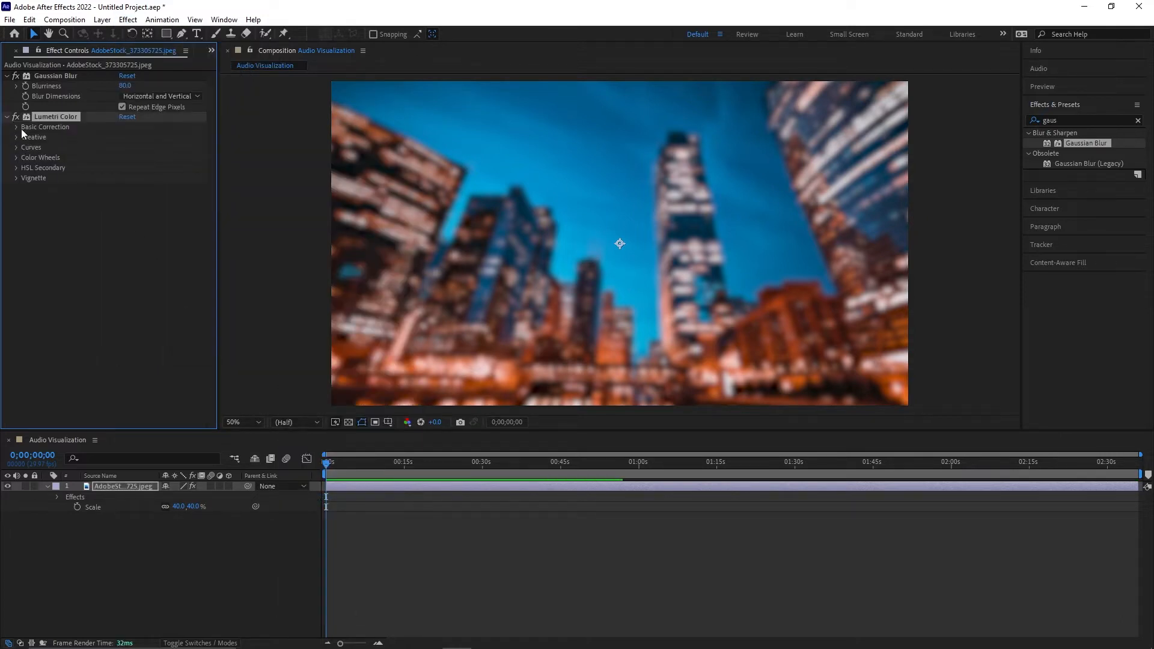
left_click(16, 127)
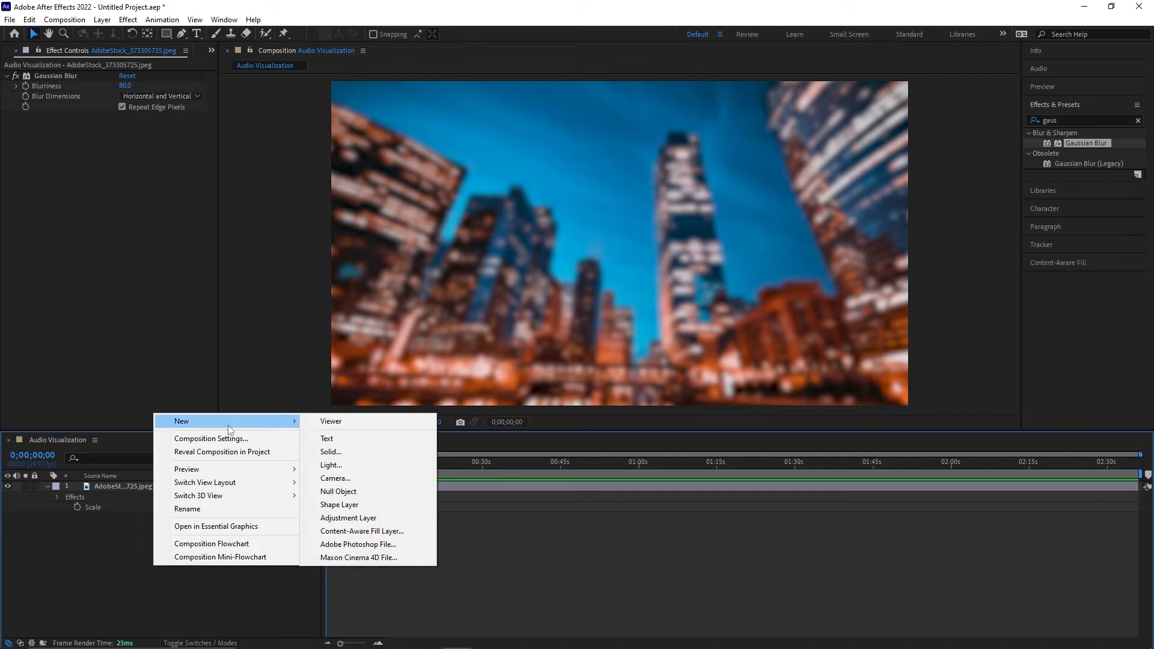
Step: Add a white solid named 'Stars' and edit its CC Star Burst grid spacing
left_click(330, 452)
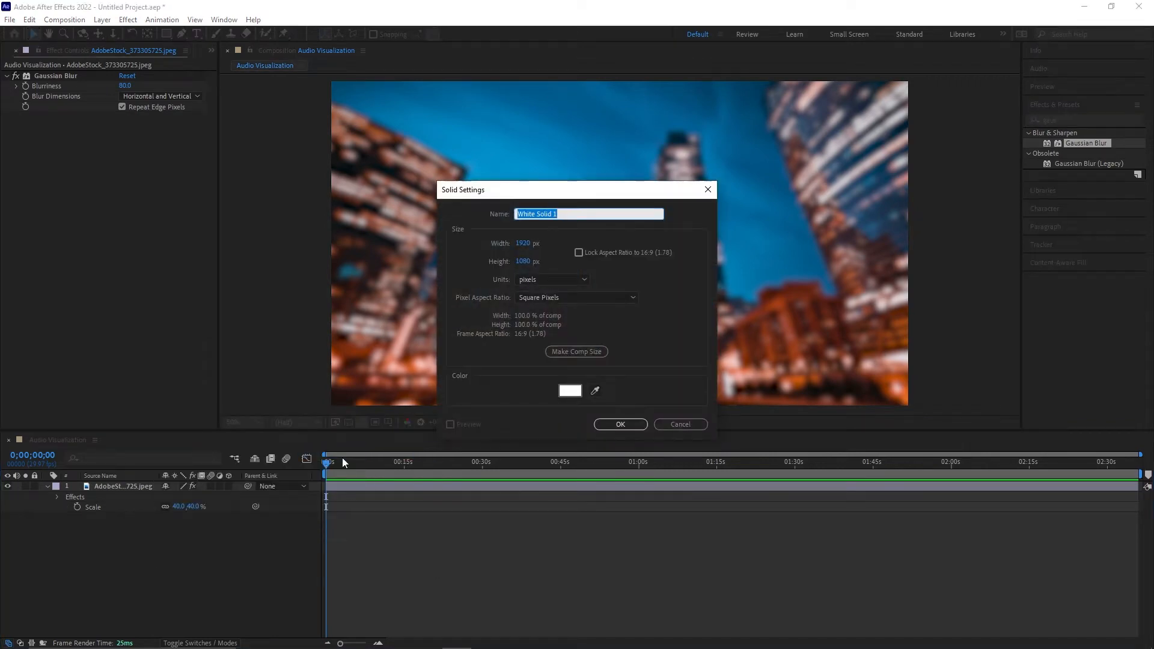
type("Stars")
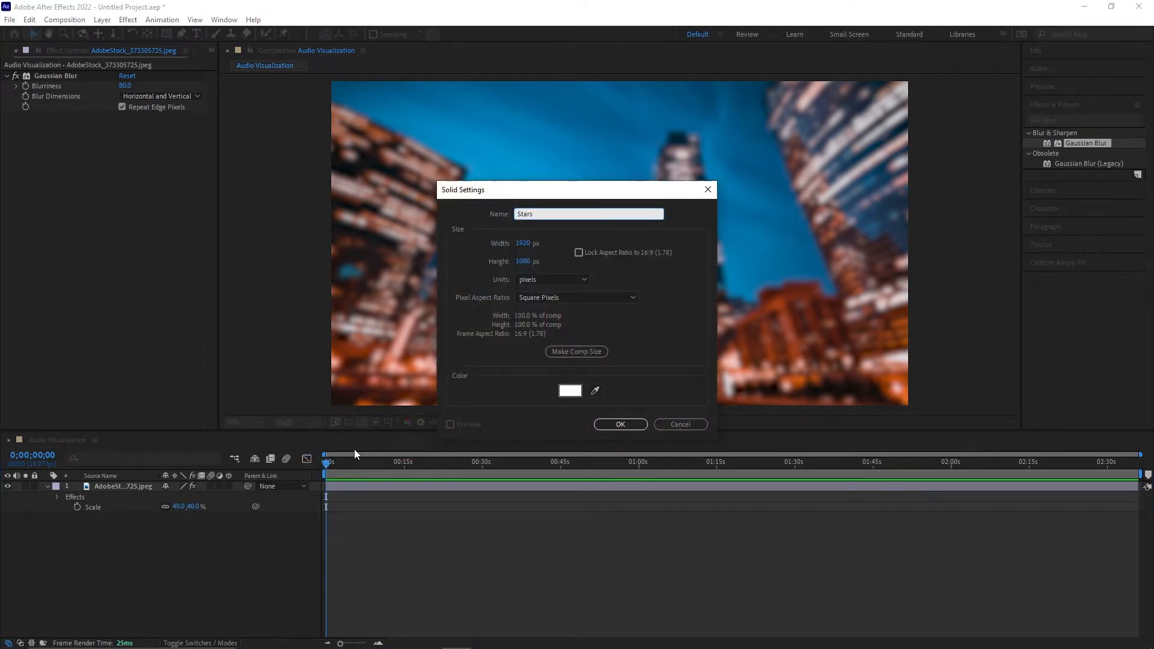
left_click(570, 390)
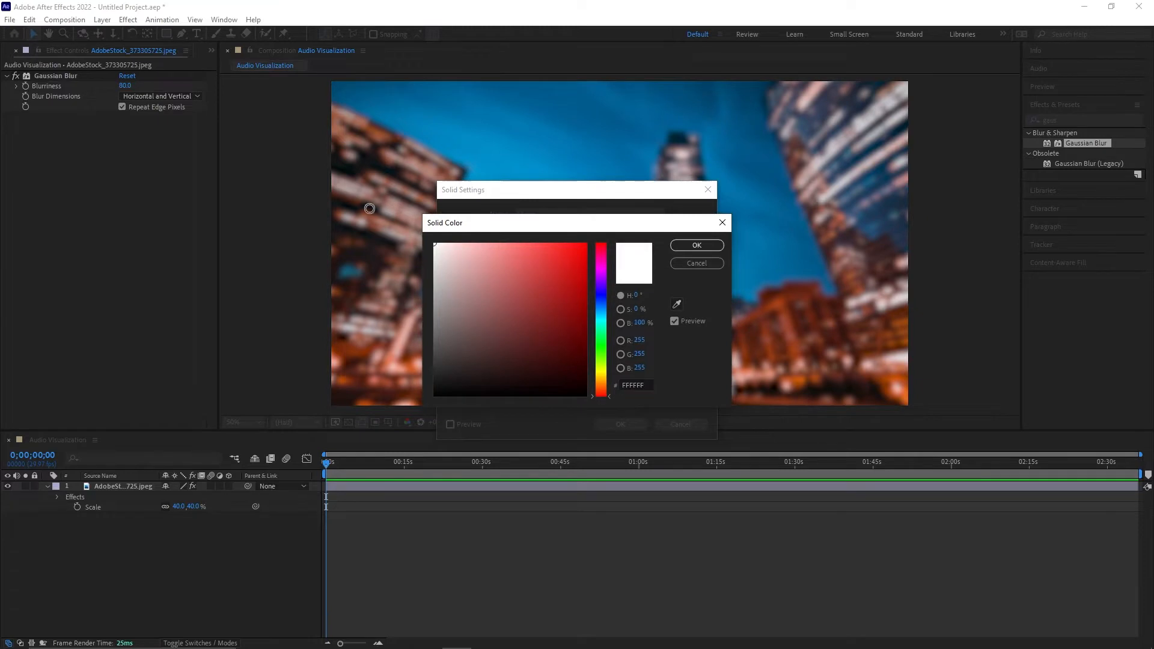
left_click(695, 245)
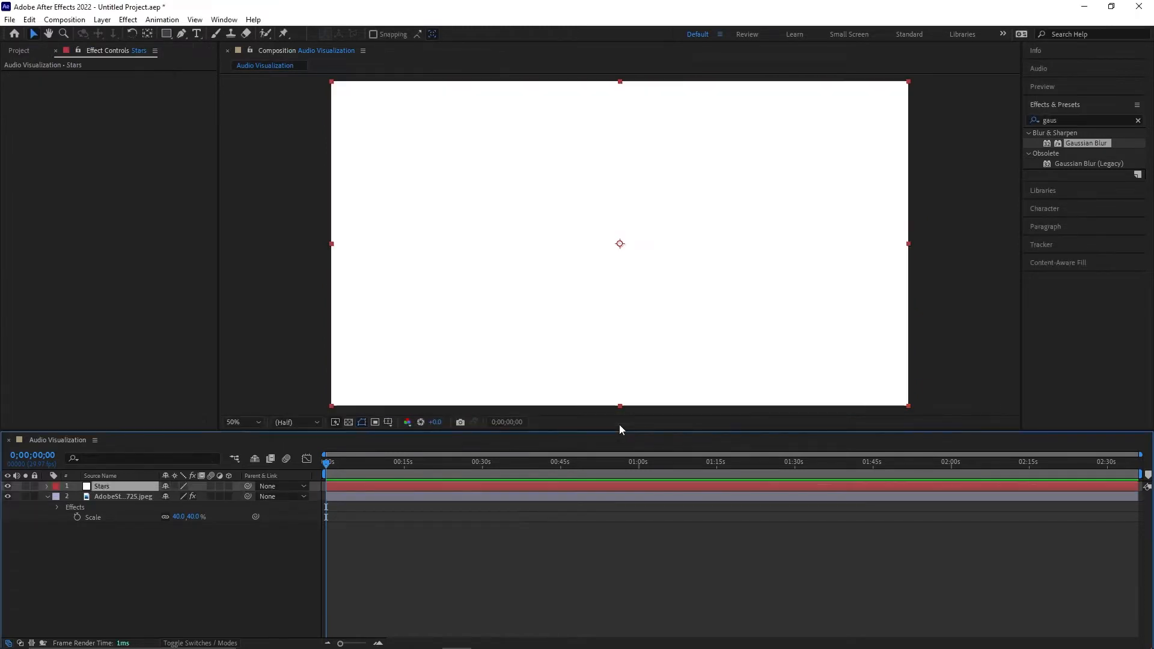
mouse_move(1042, 111)
type("star")
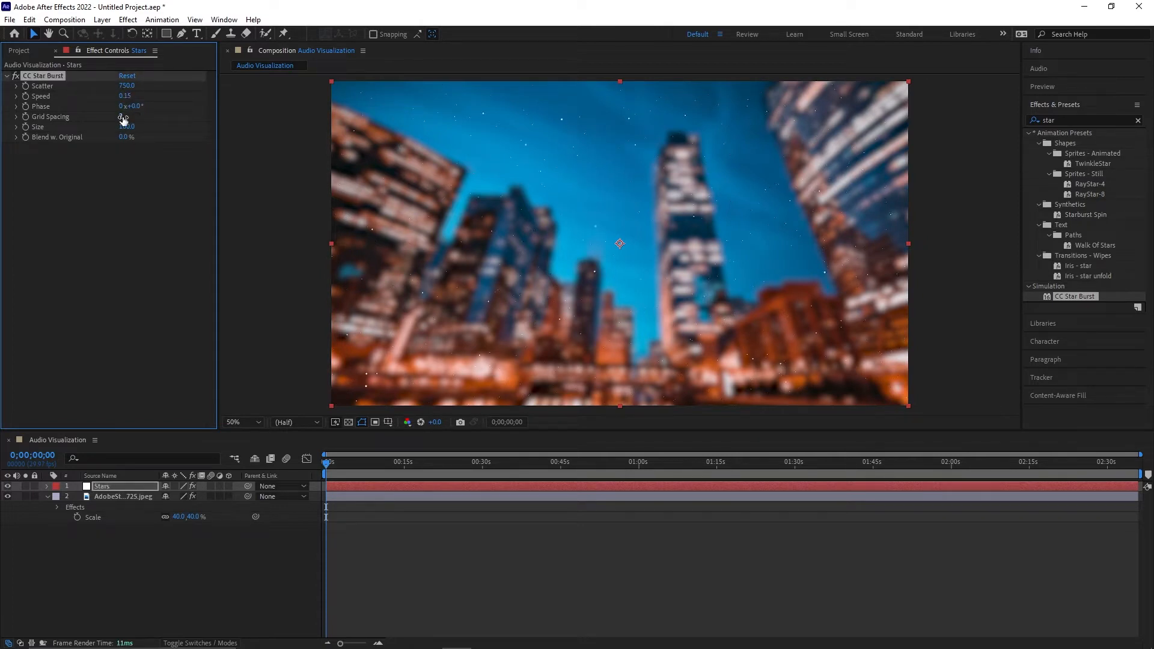
double_click(127, 126)
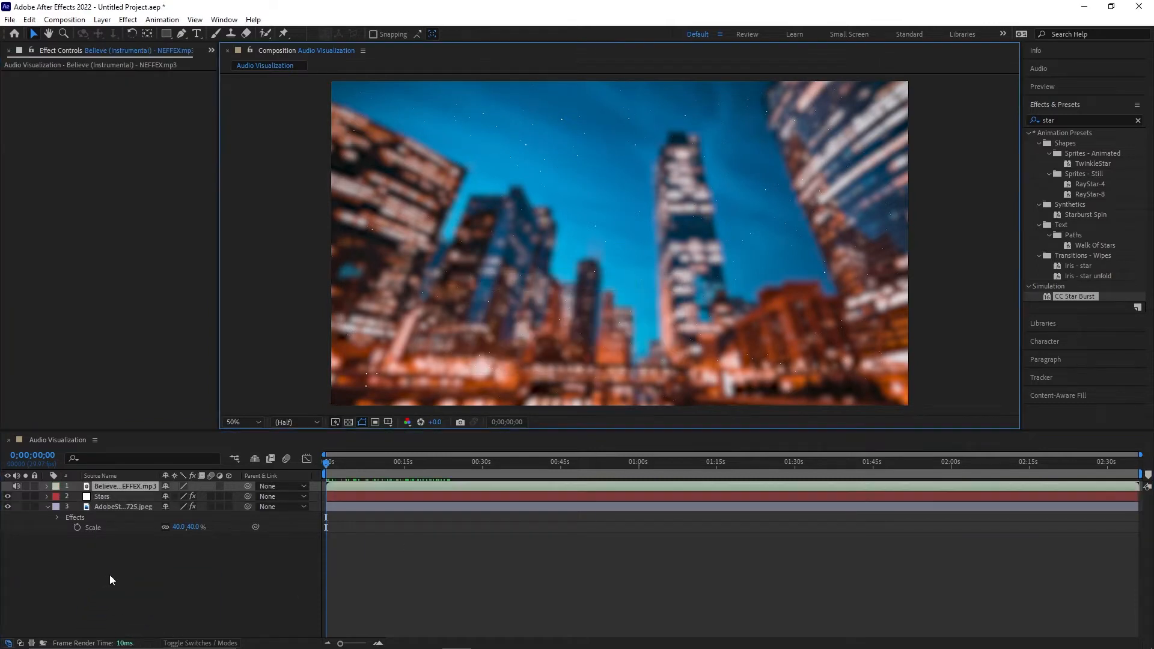
Step: Move the Believe song layer below the Stars and city photo layers
left_click(94, 527)
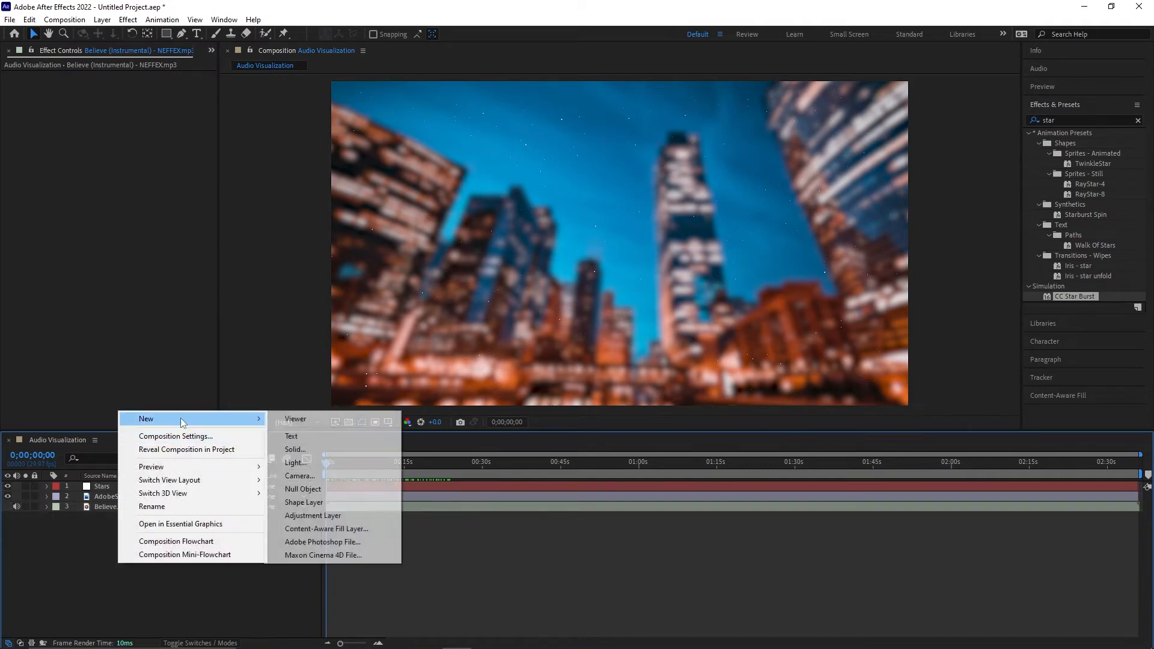
Step: Create a new white solid named 'Curves'
left_click(295, 449)
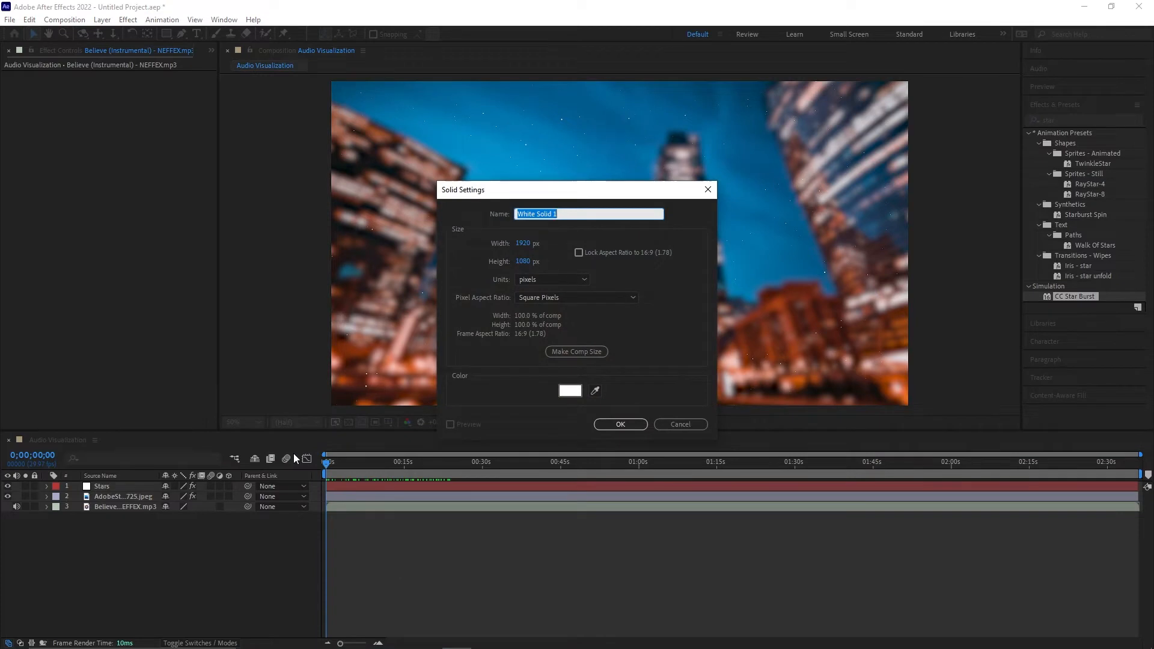
type("Curves")
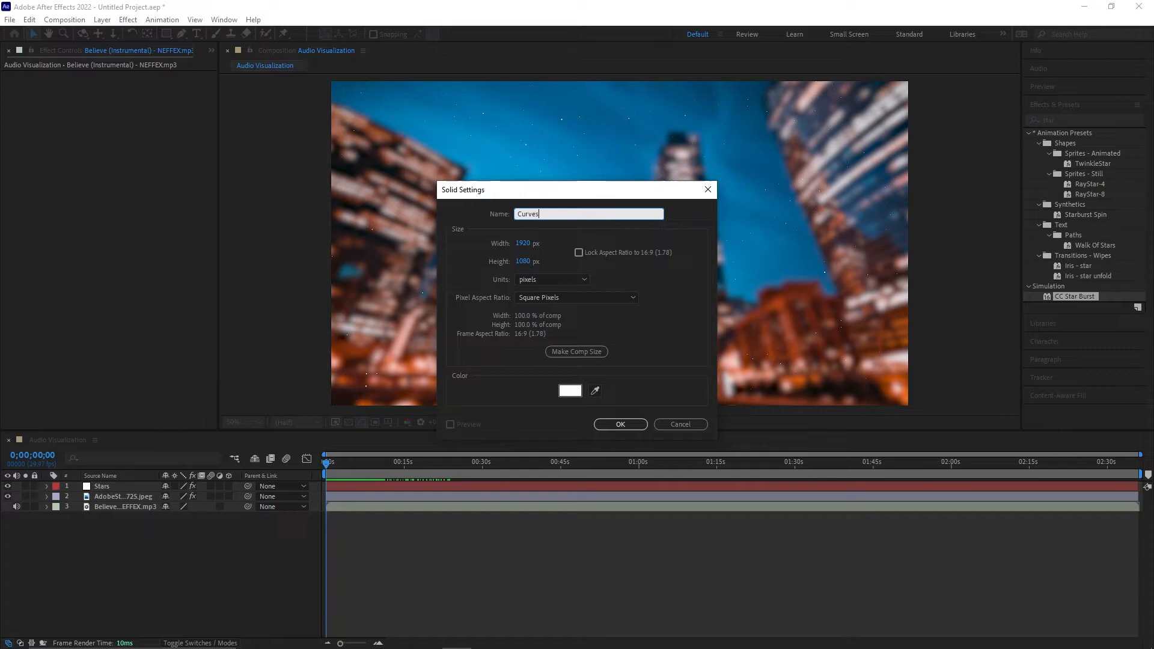
left_click(619, 424)
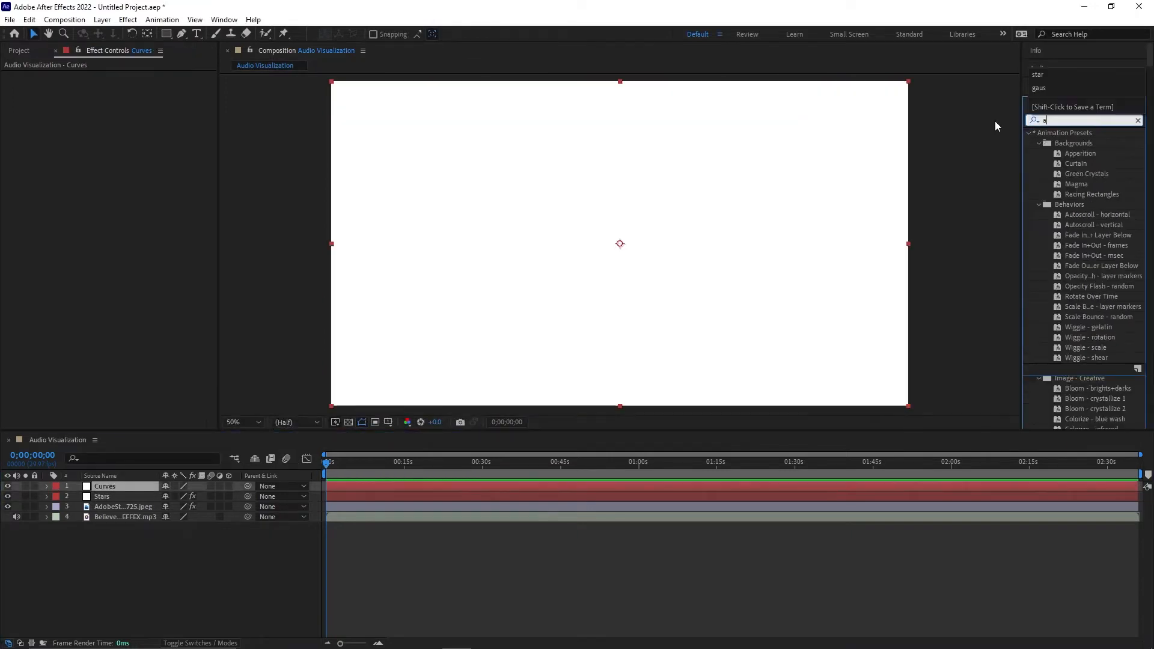
Step: Apply Audio Spectrum with points 0,540 and 960,540 and white inside and outside colours
type("udi")
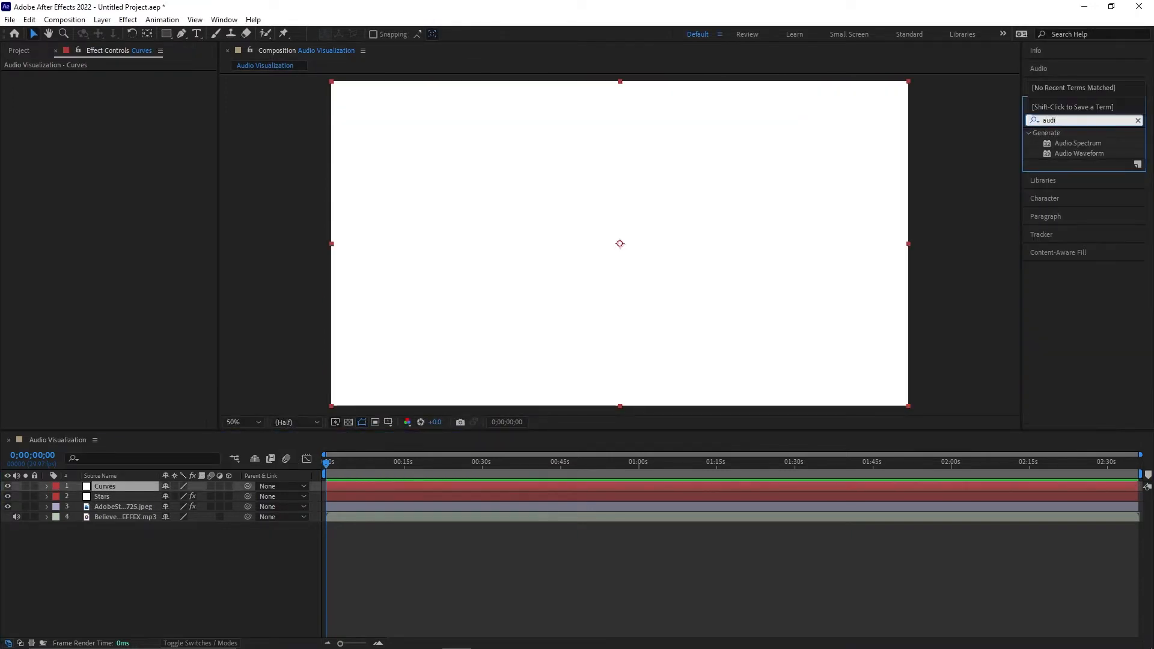
left_click(1079, 143)
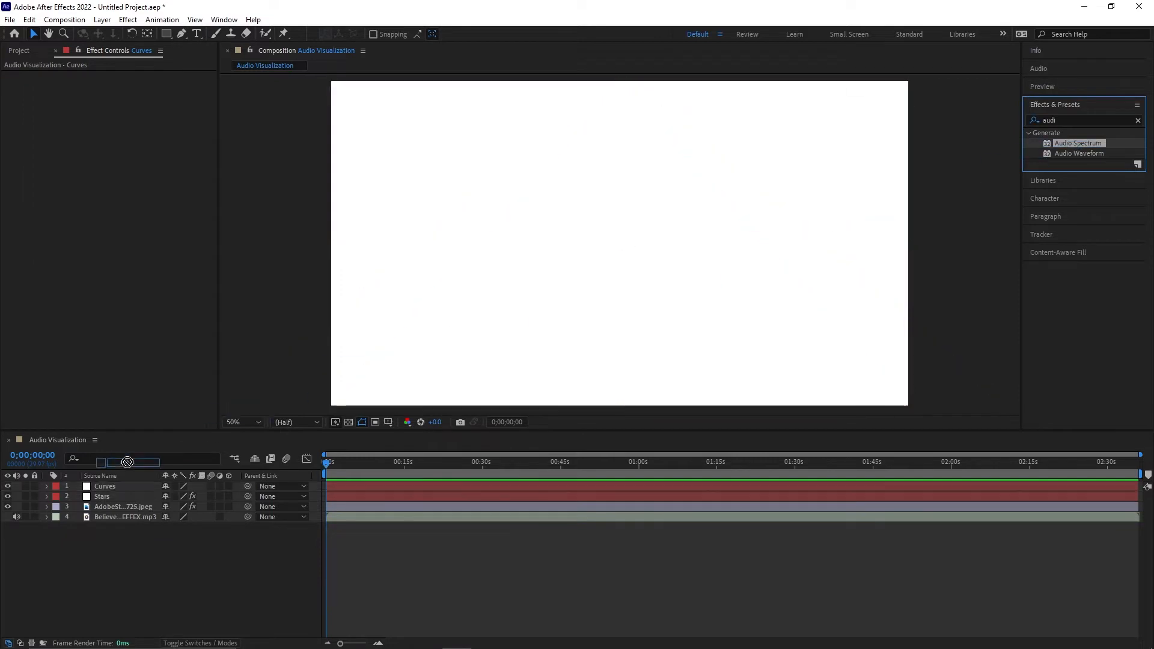
double_click(1078, 143)
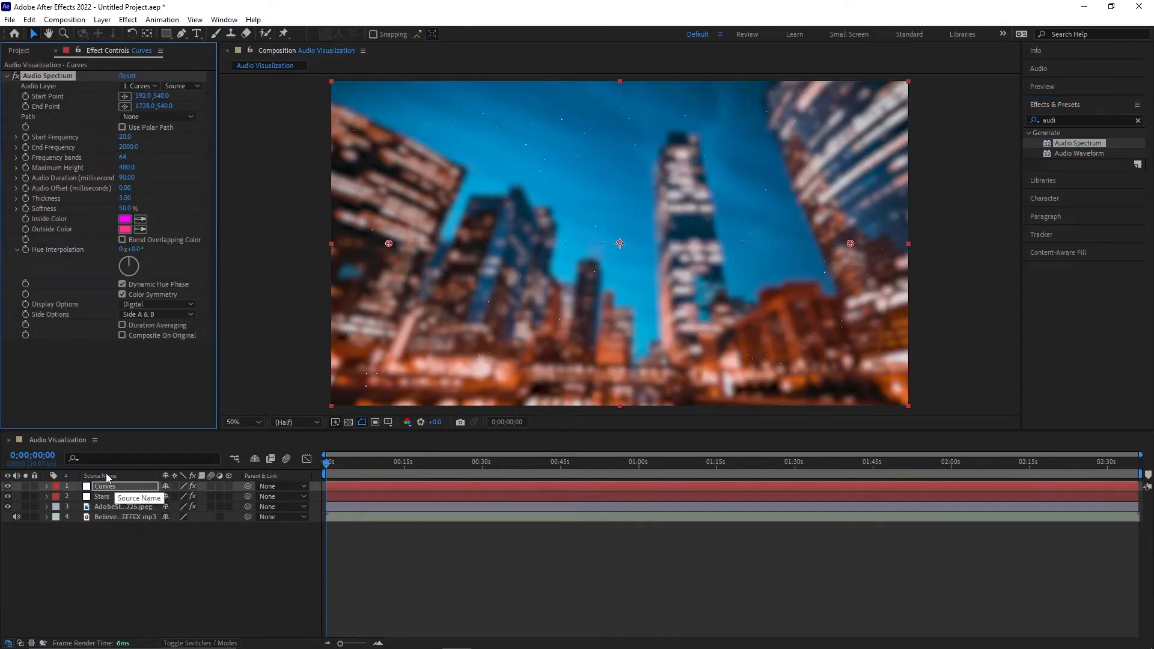
mouse_move(86, 278)
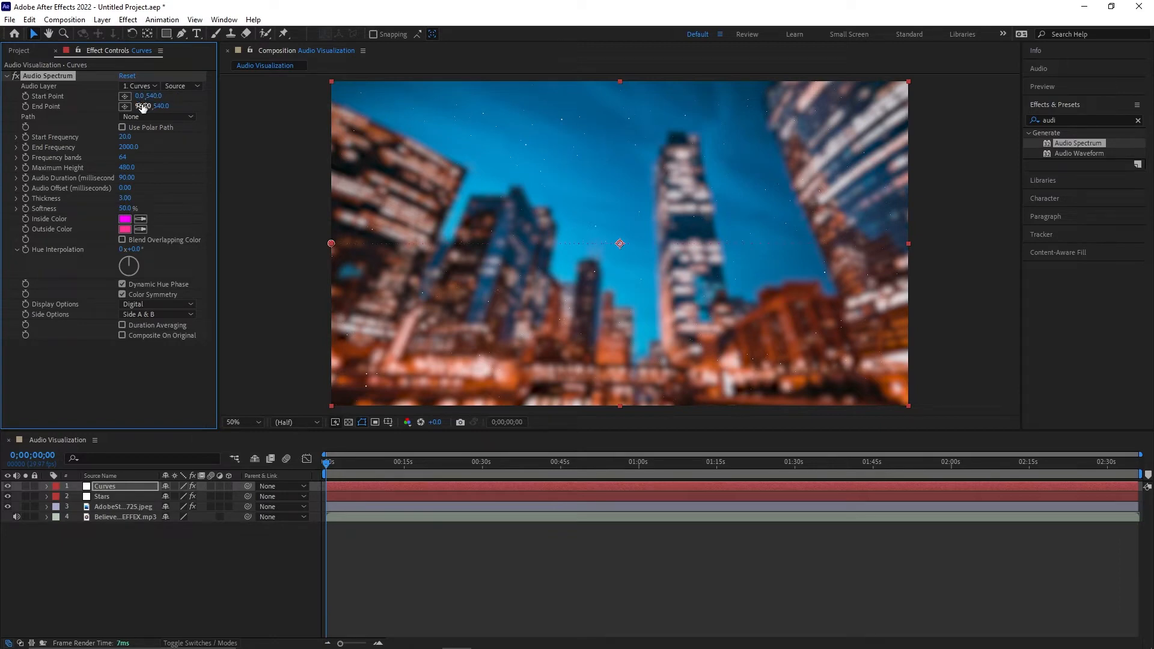
left_click(125, 219)
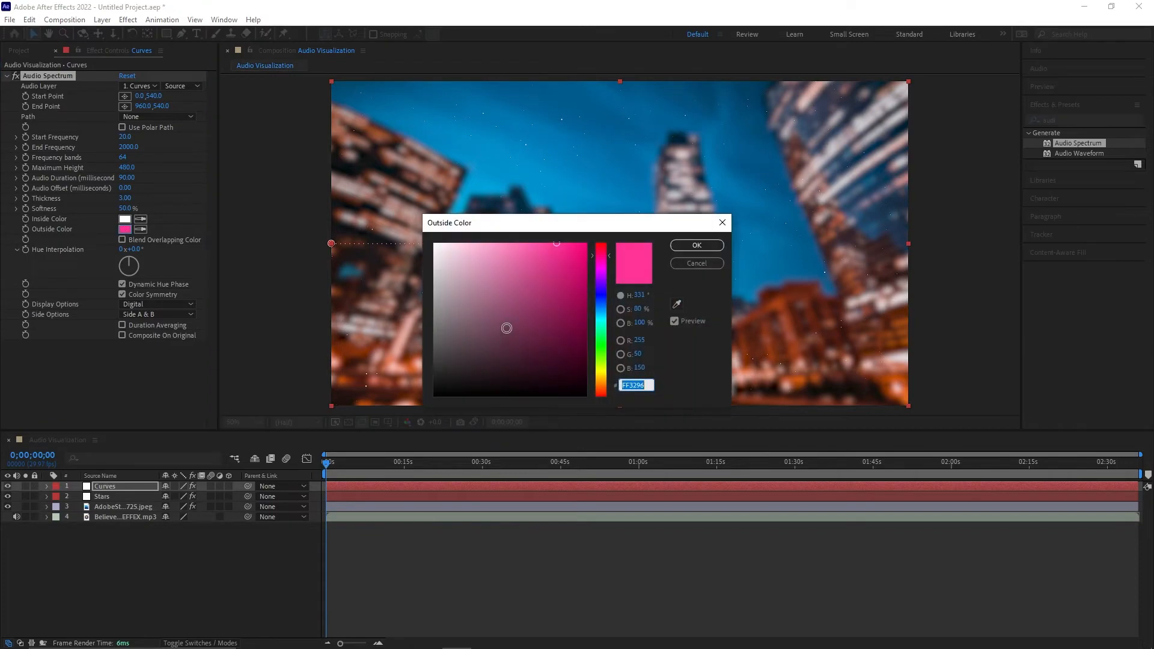
left_click(696, 246)
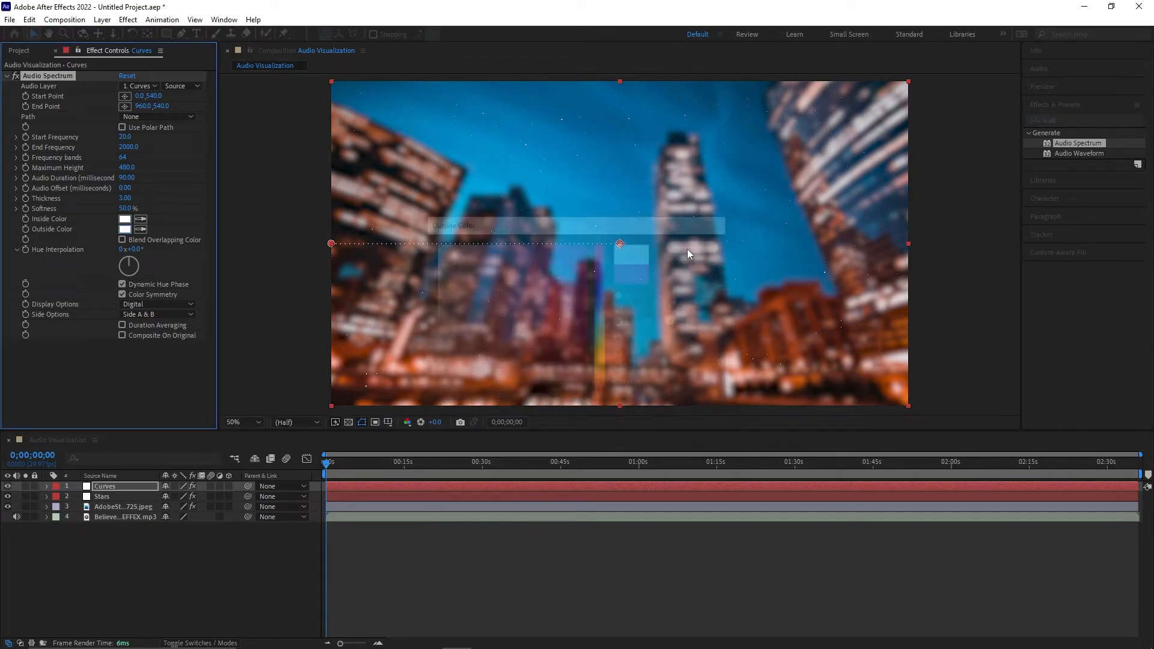
type("polar")
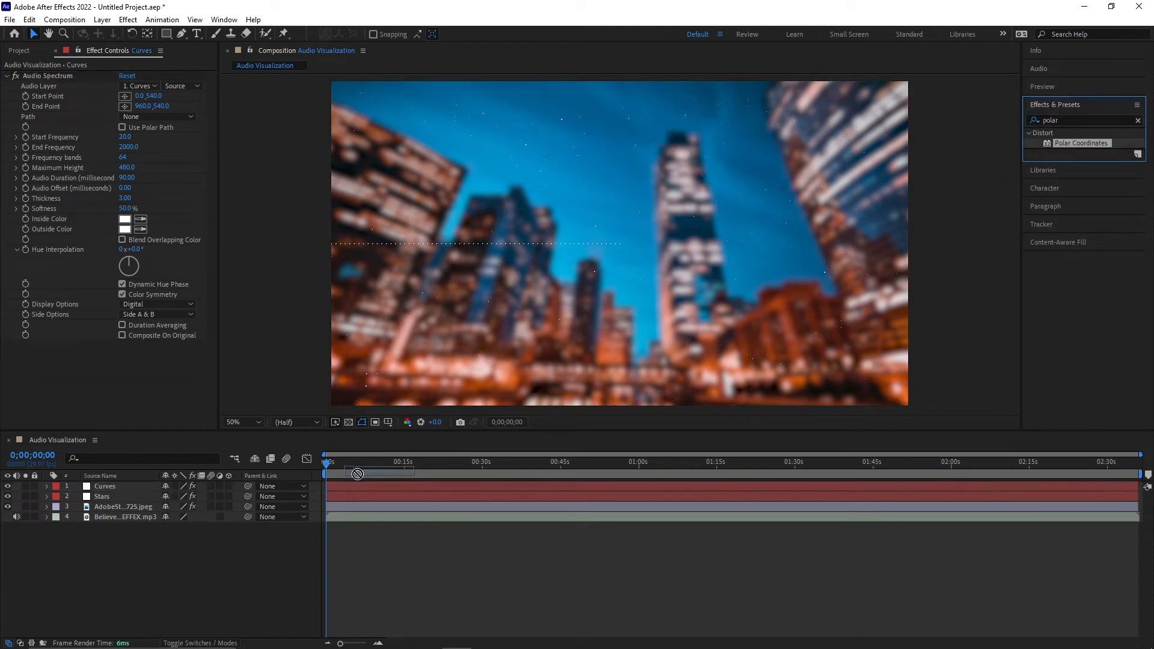
Step: Apply Polar Coordinates (Rect to Polar) and Mirror with reflection centre 960,540
double_click(1081, 143)
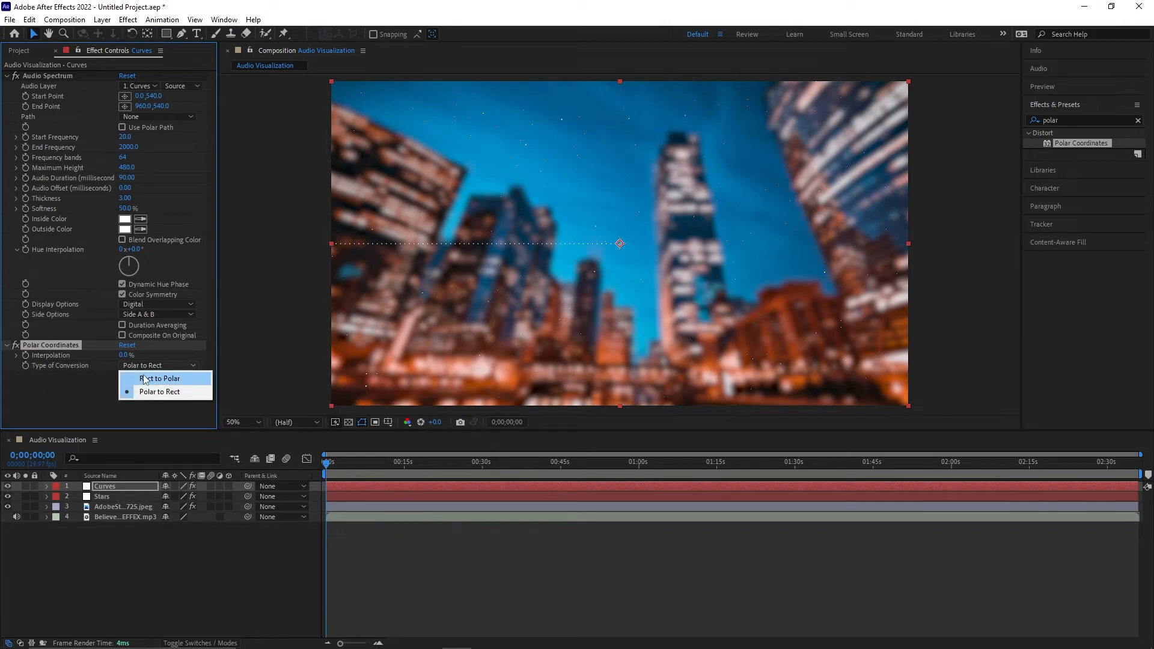
left_click(159, 378)
type("mirr")
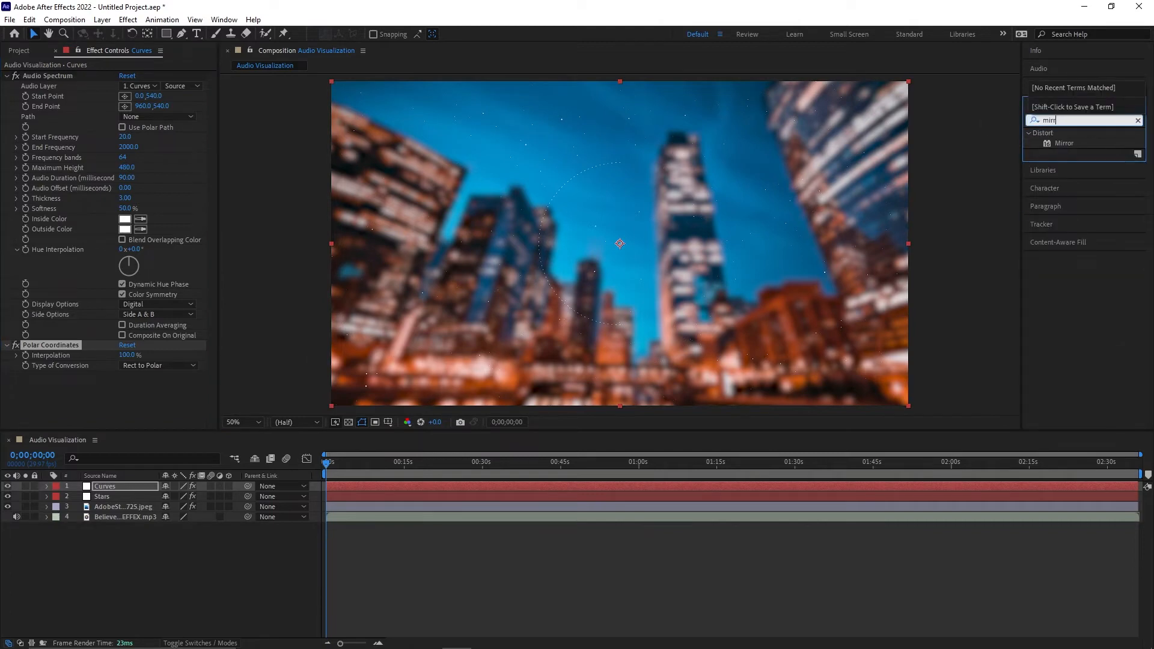
left_click(1064, 143)
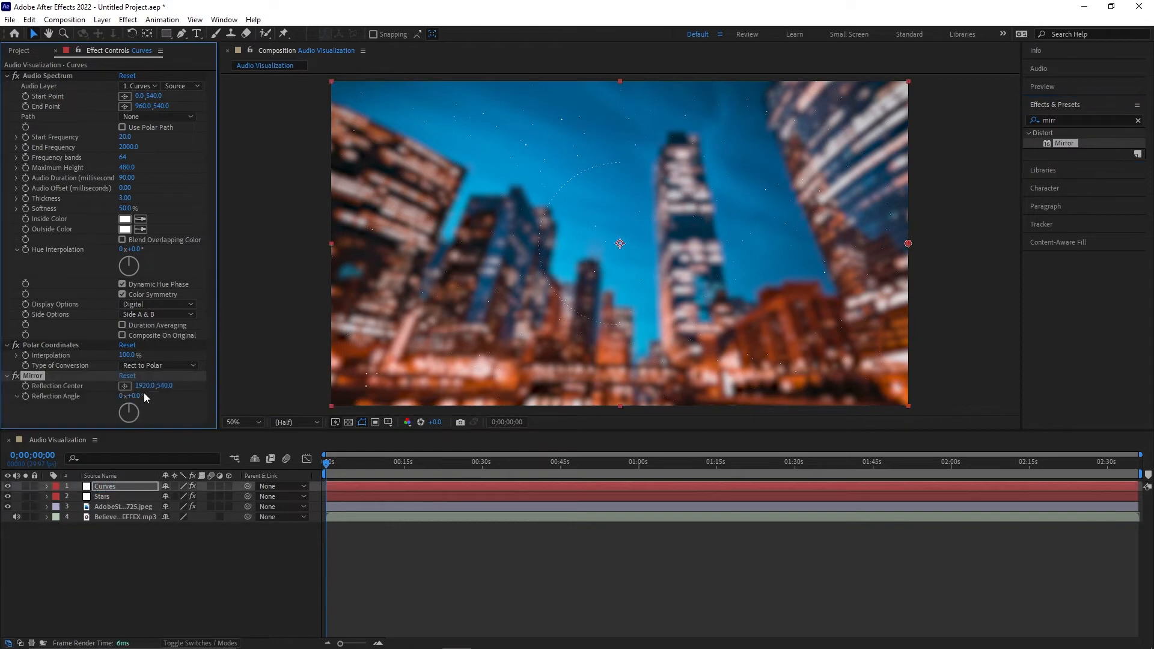
double_click(145, 386)
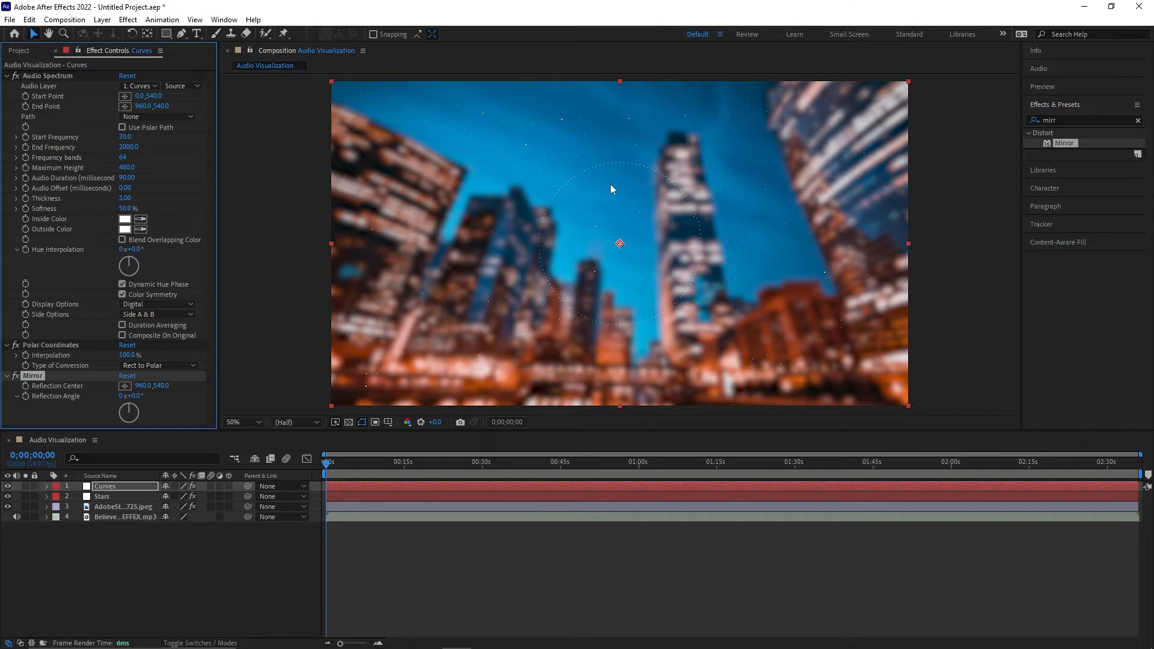
left_click(140, 85)
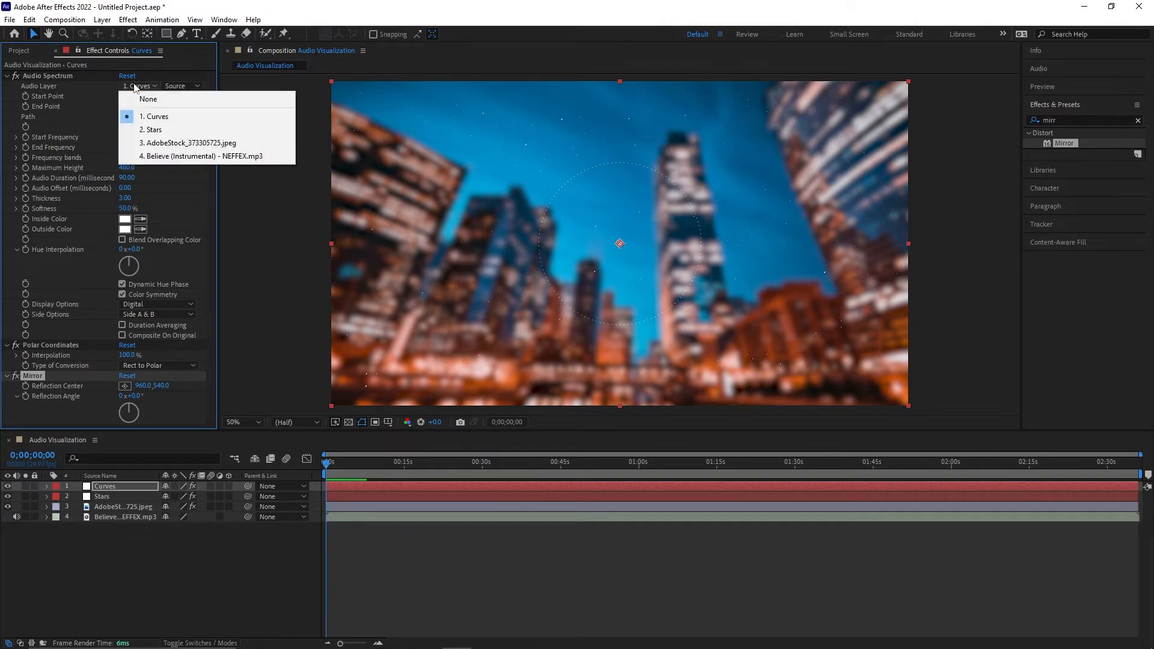
mouse_move(219, 156)
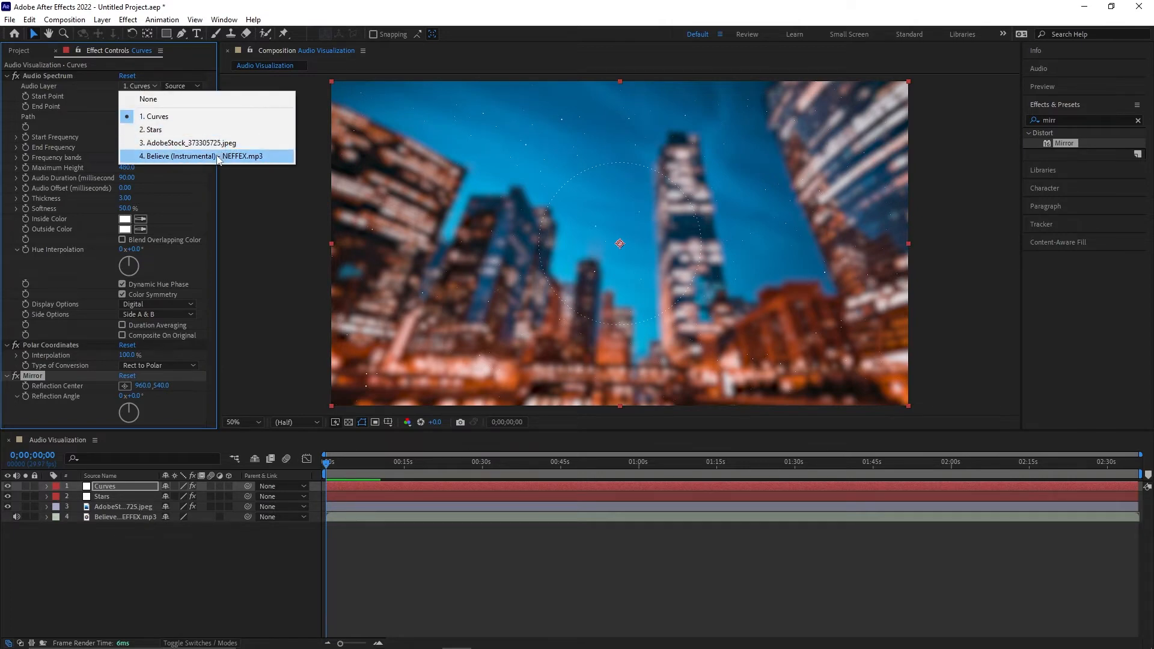
Step: Set the spectrum's Audio Layer to the Believe mp3
left_click(178, 156)
type("2000")
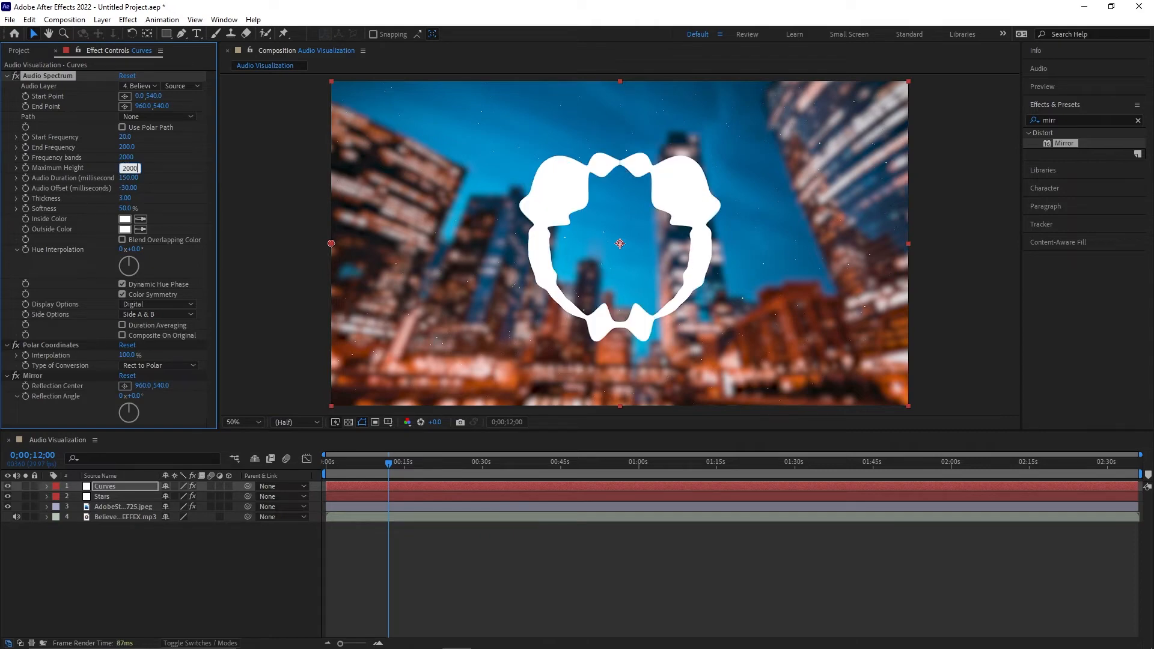
left_click(158, 315)
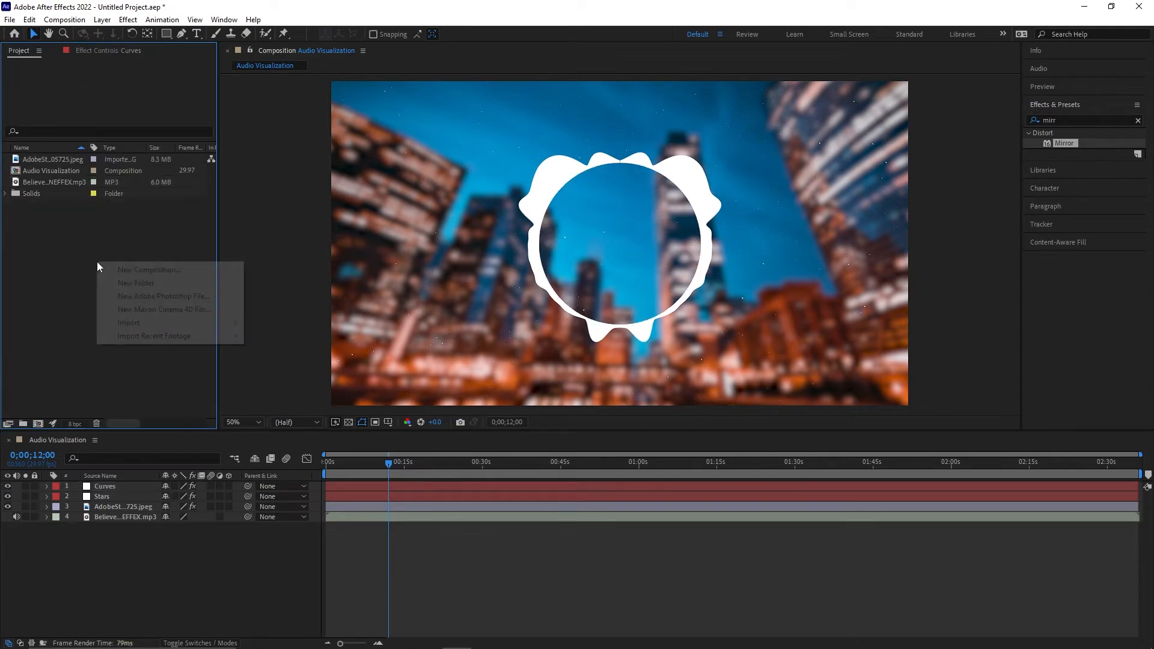
Step: Create a 540×540 composition named 'Logo'
left_click(149, 269)
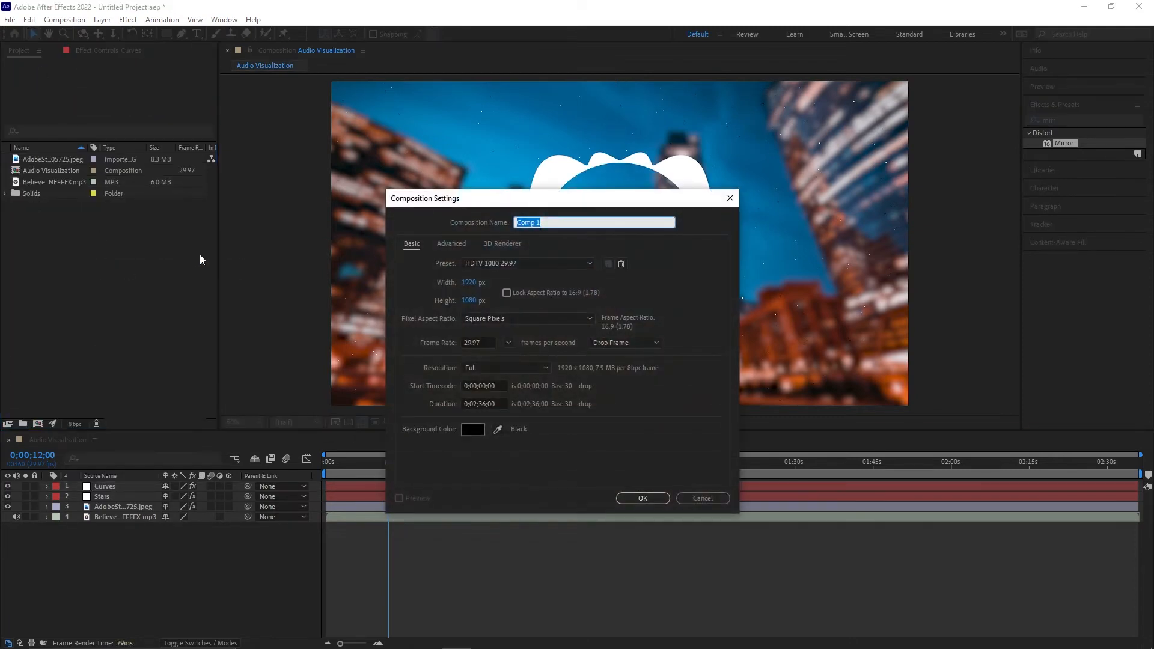
type("Logo")
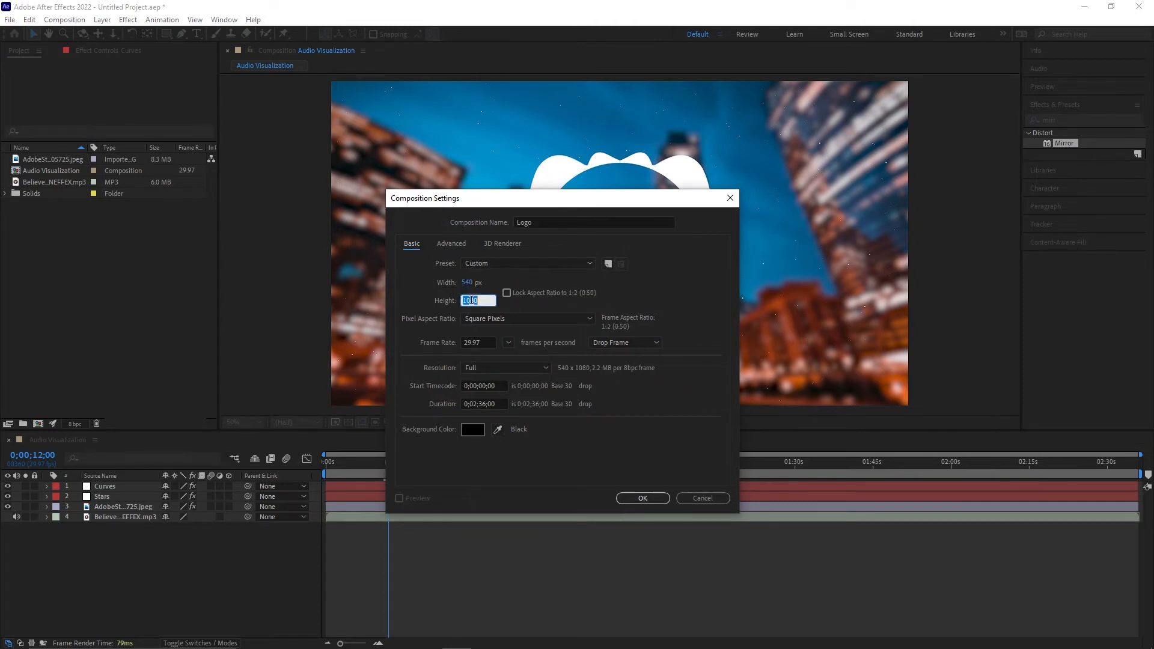
type("540")
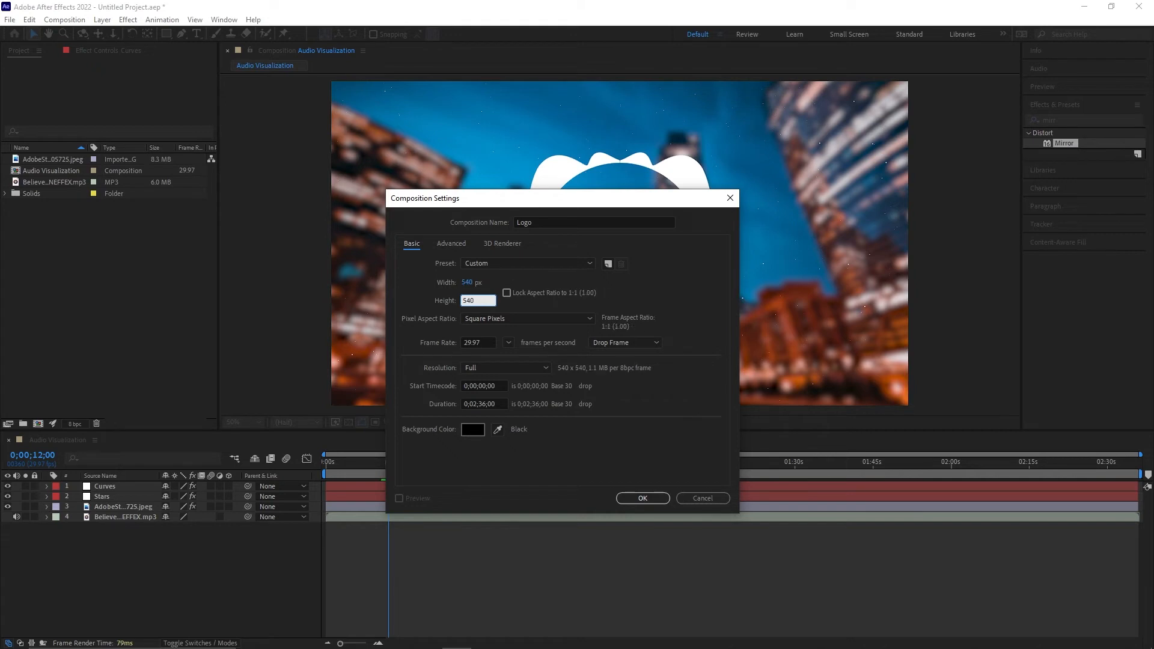
left_click(641, 498)
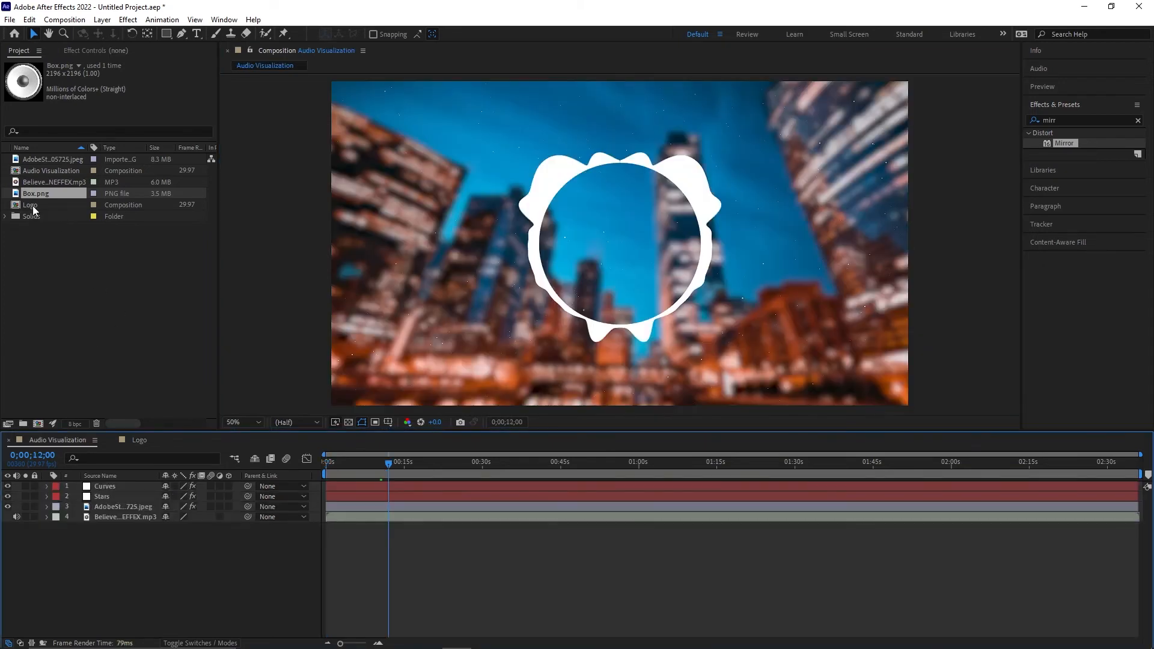
Step: Place the Logo comp in Audio Visualization and convert the song's audio to keyframes
left_click(31, 204)
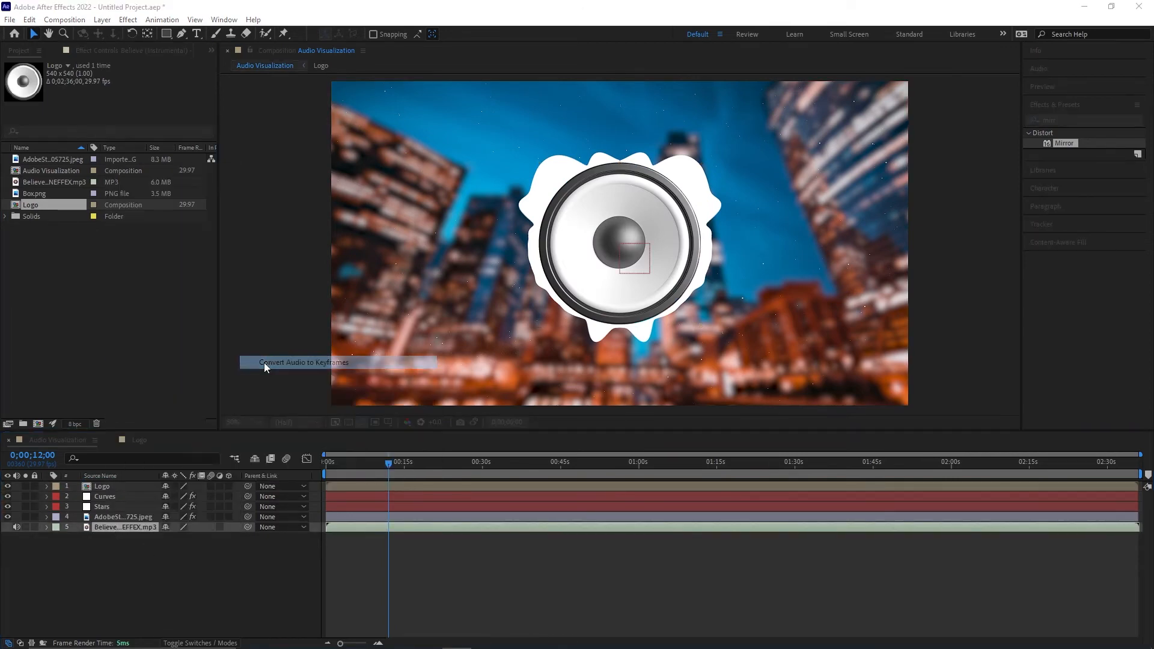
left_click(301, 362)
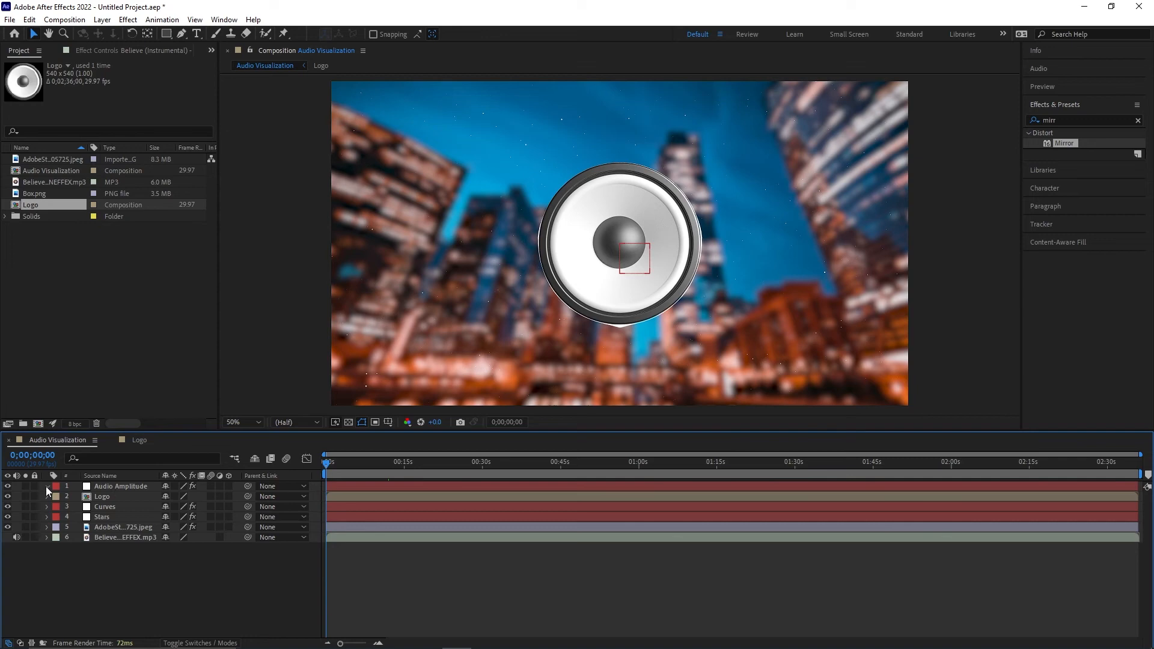
Step: Expand Audio Amplitude's effects and start a Scale expression on the Logo layer
left_click(46, 486)
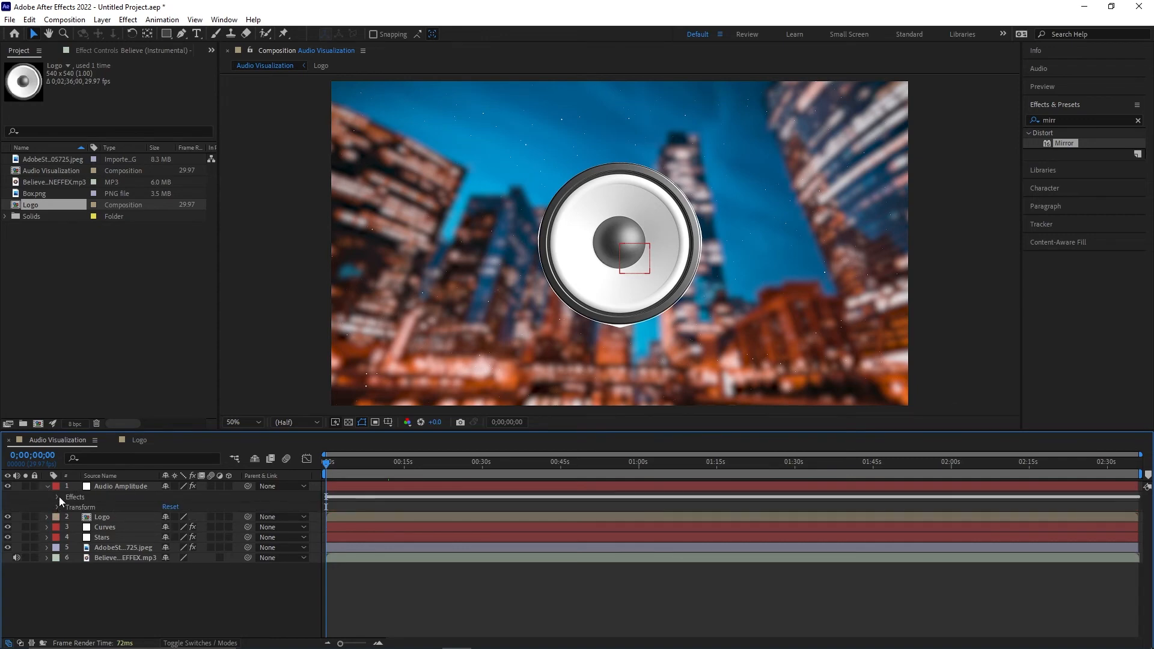
left_click(58, 498)
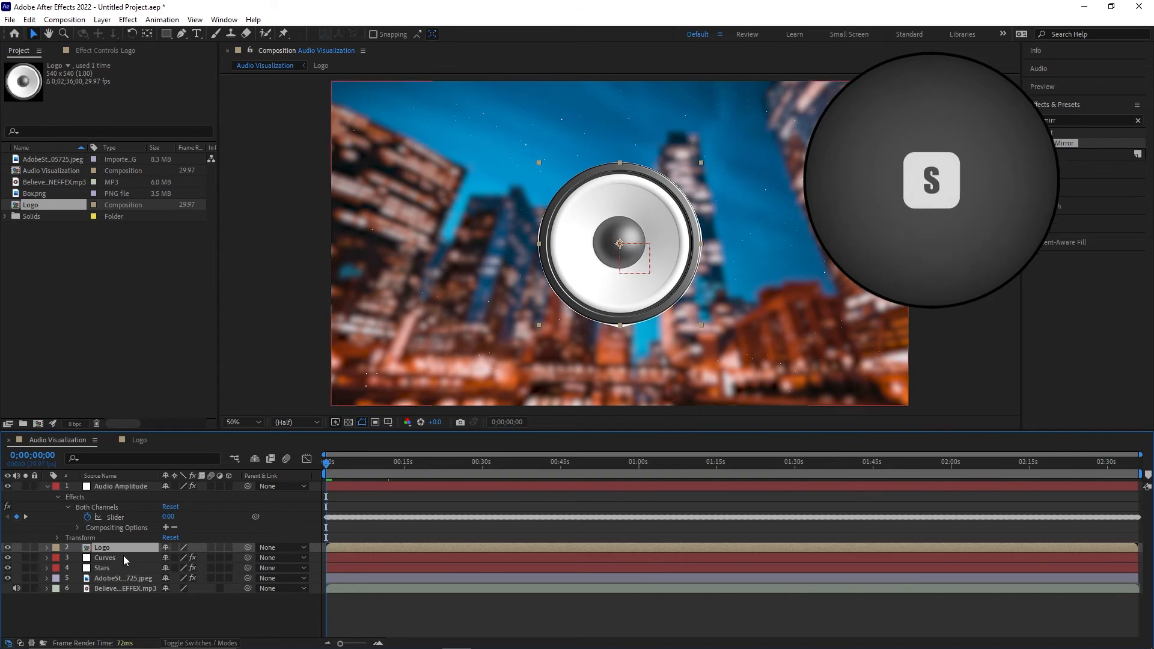
left_click(45, 548)
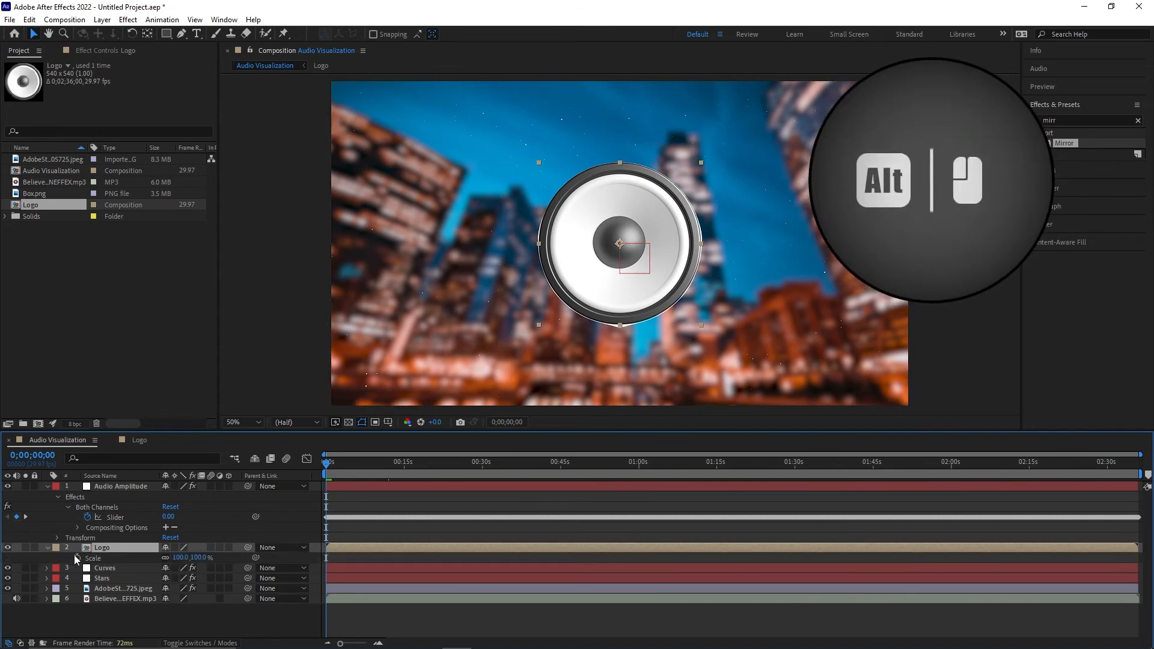
left_click(78, 558)
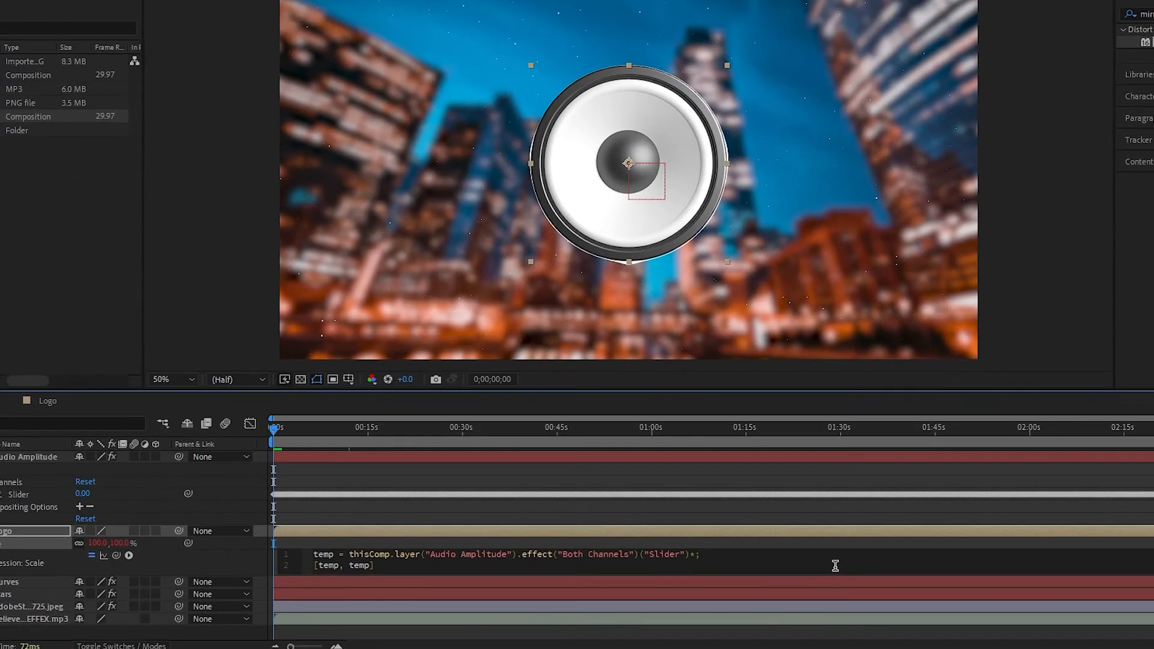
Step: Edit the Logo Scale expression to slider × 0.2 returning [temp+100, temp+100], then select Curves
type("0.2")
type("+")
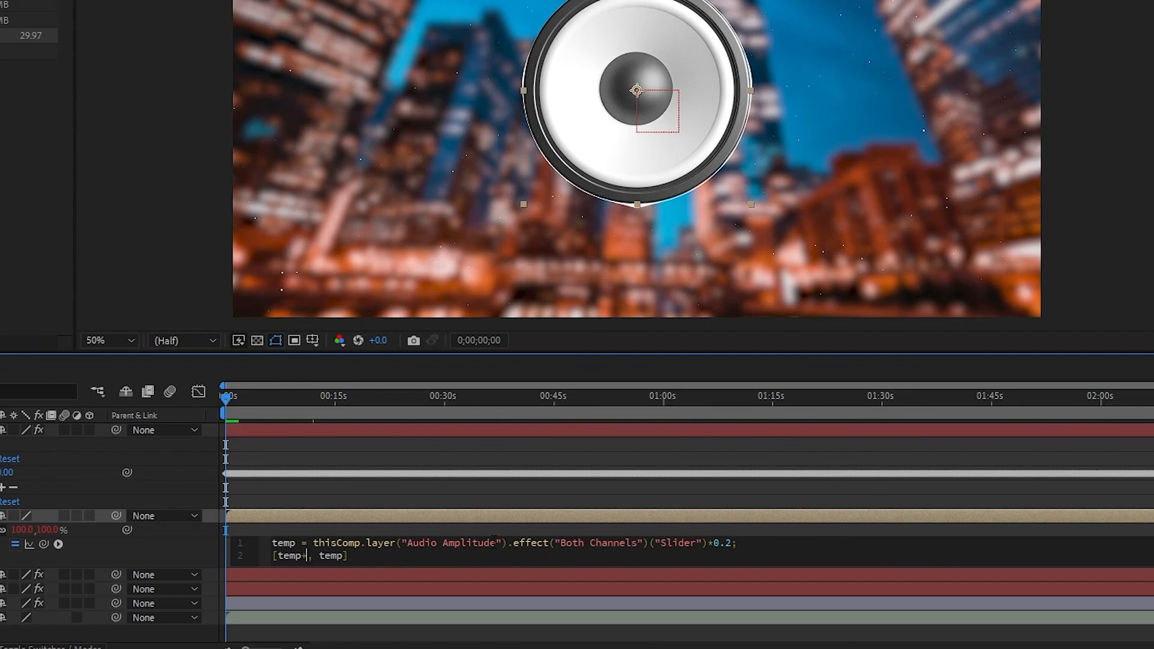
type("100")
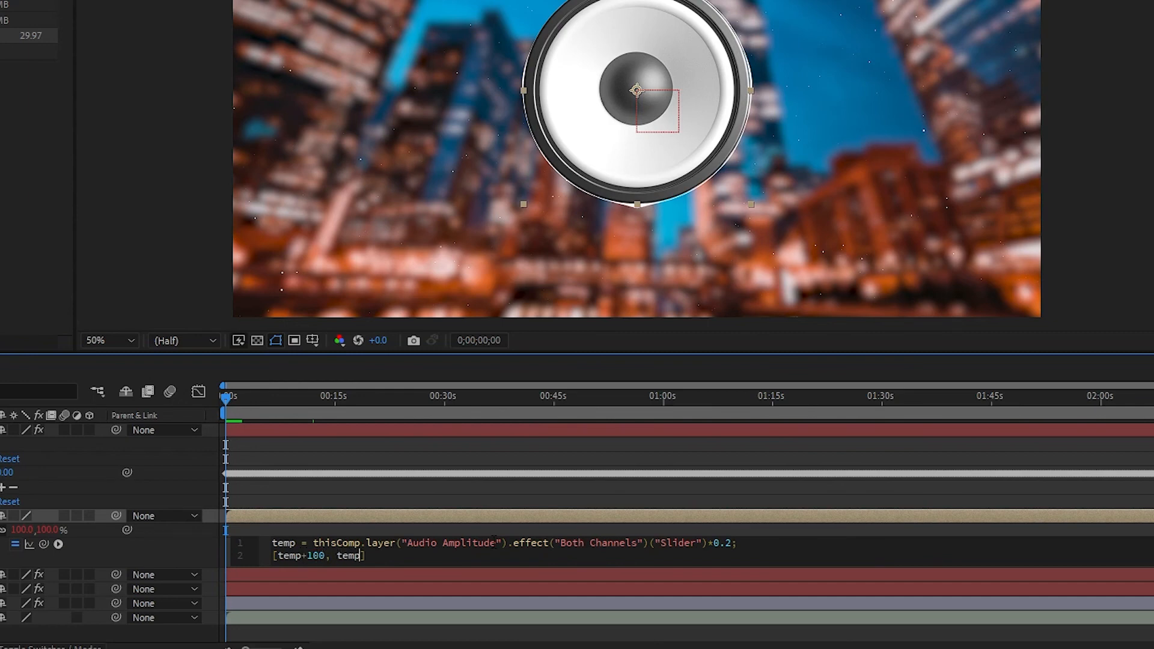
type("+100")
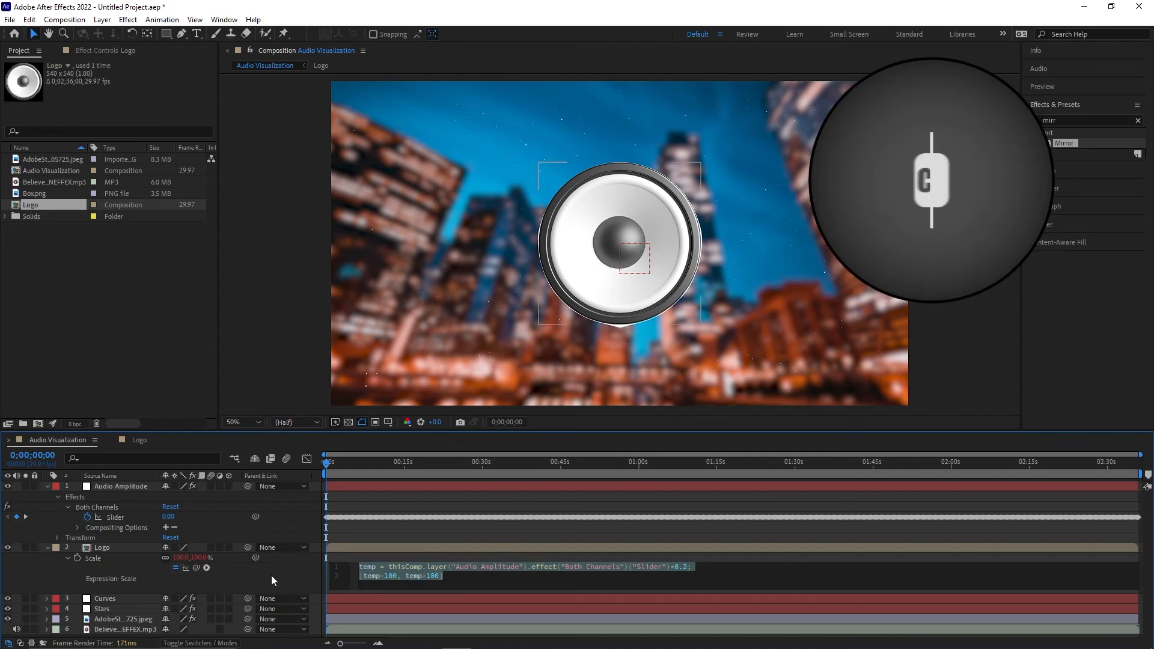
left_click(105, 599)
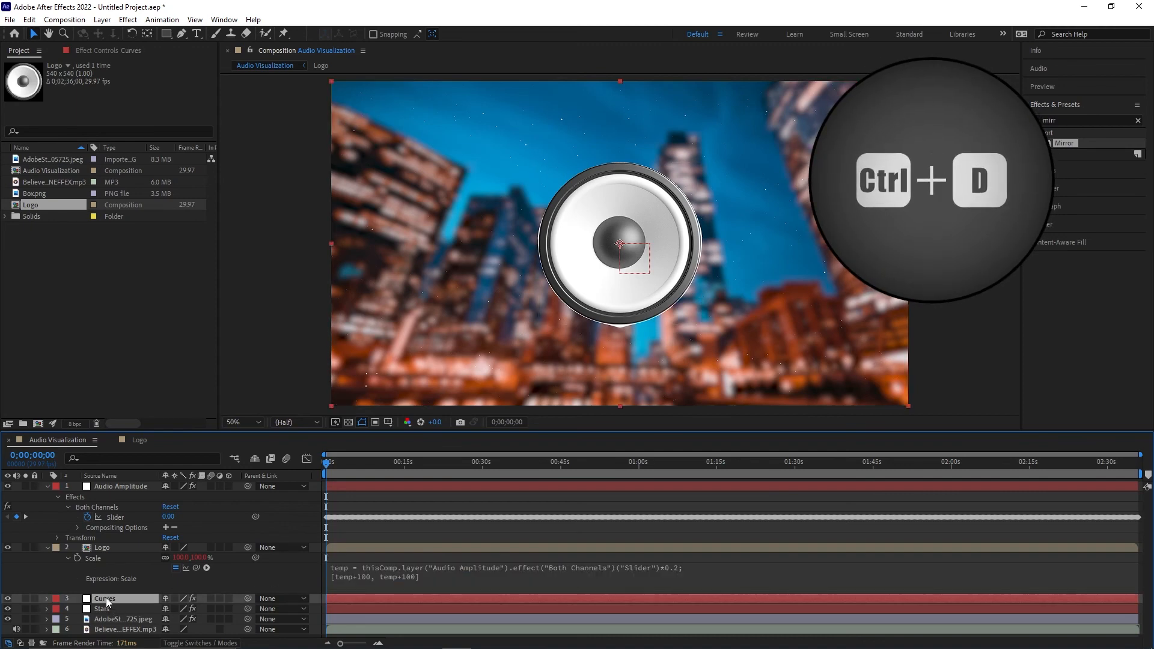